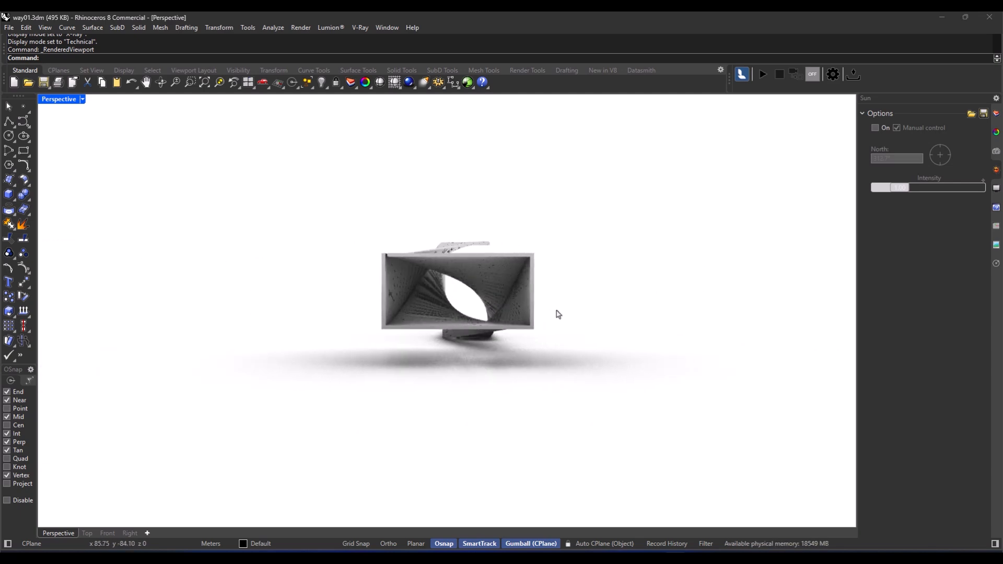
Orbit around the rendered twisted tube to inspect it from several sides.
left_click_drag(558, 315, 518, 355)
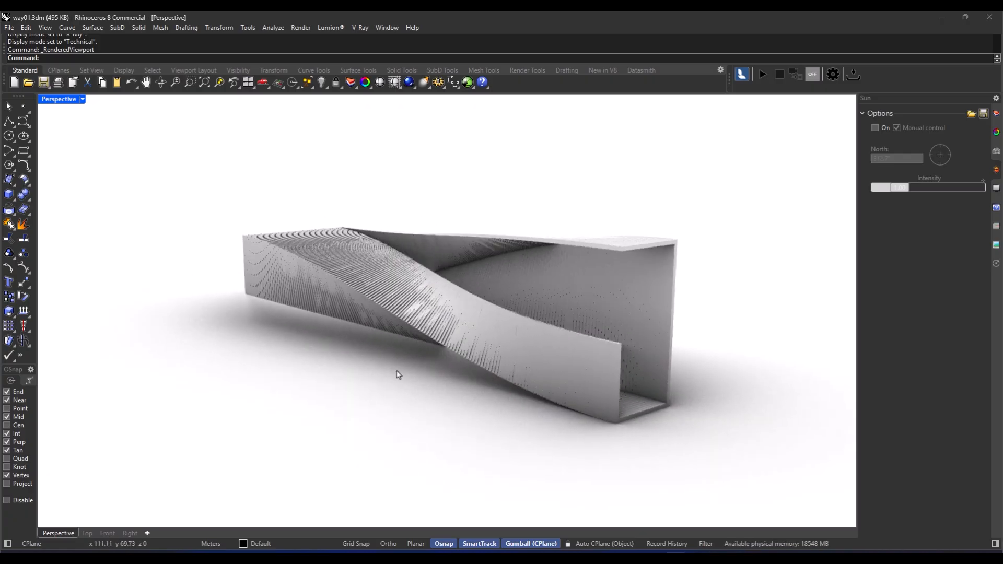
left_click_drag(397, 375, 392, 331)
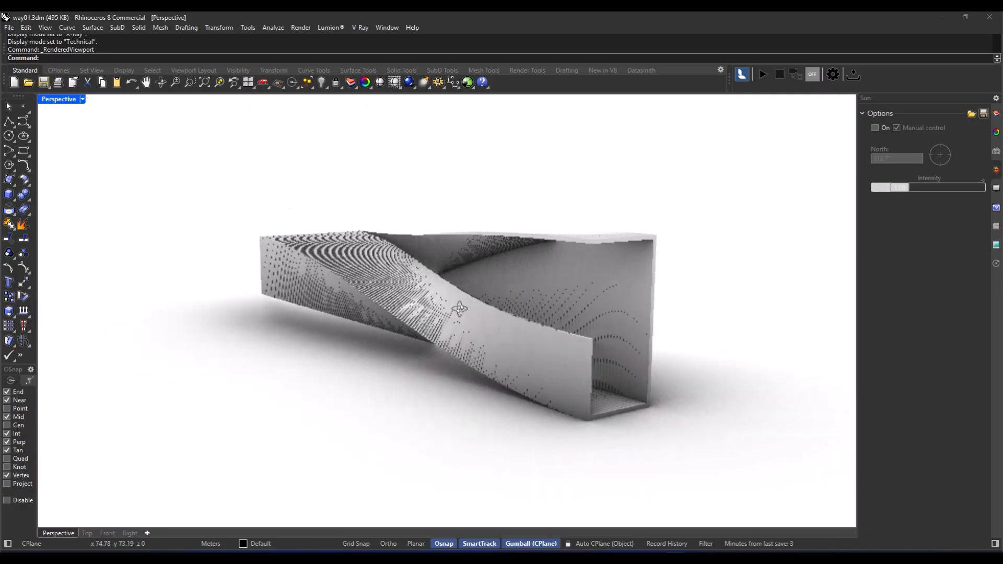
left_click_drag(459, 310, 469, 297)
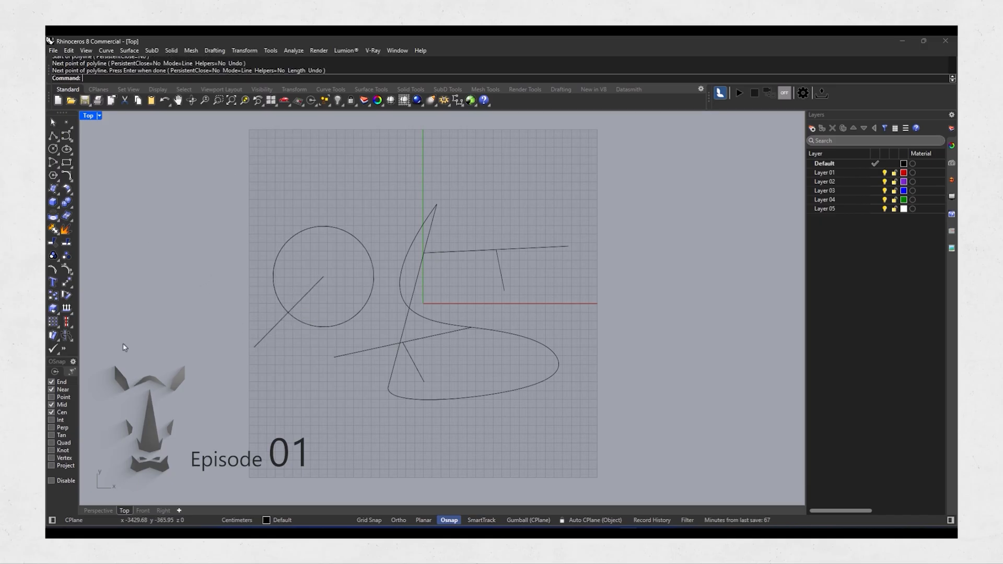
left_click(473, 331)
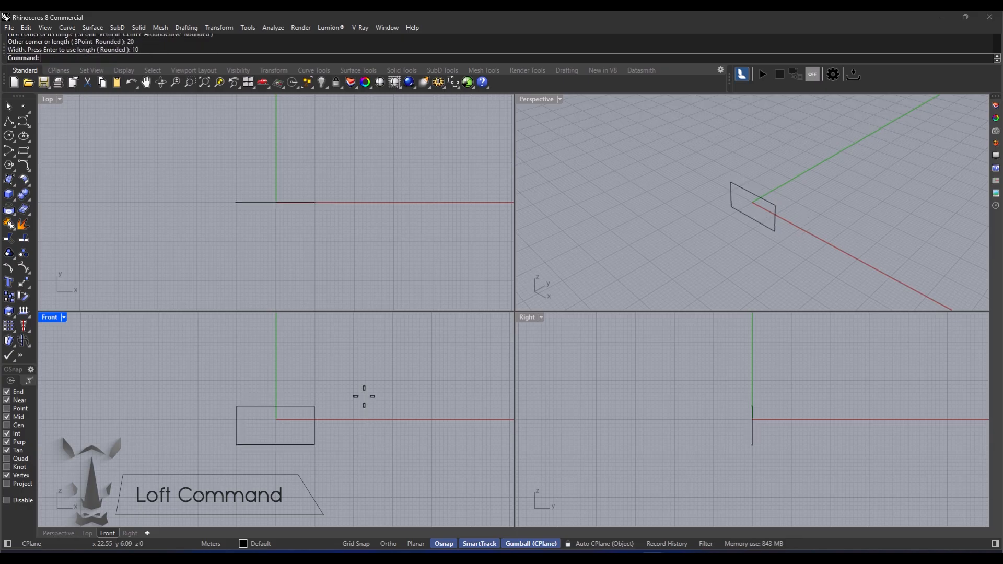
Place the 20x10 rectangle section in Front view and maximize Perspective around the four sections.
left_click(275, 425)
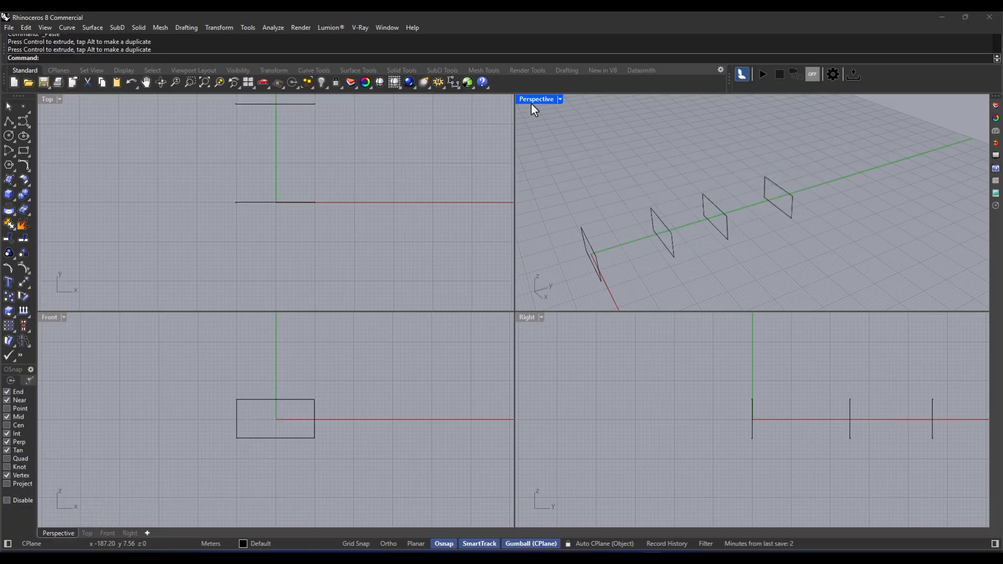
double_click(536, 98)
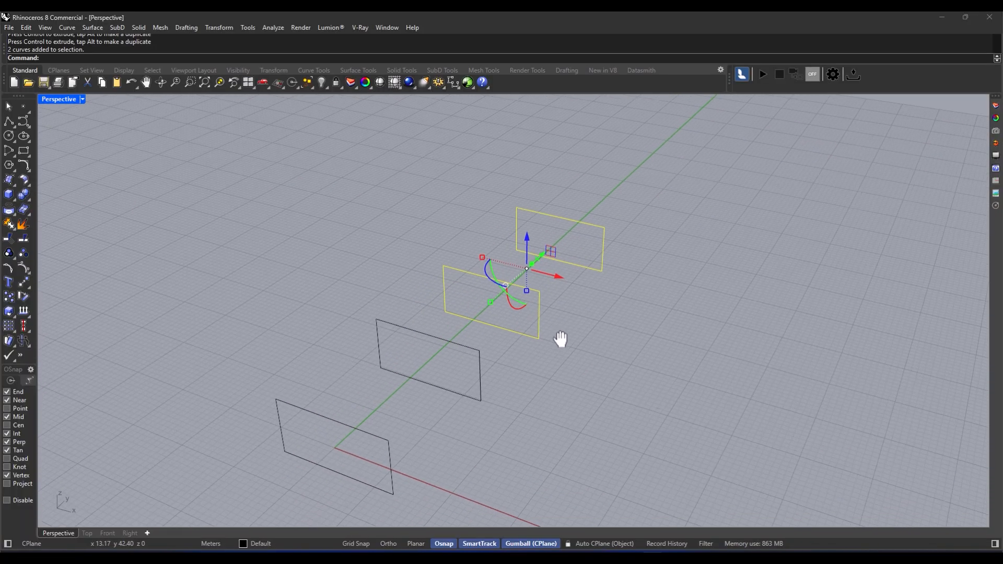
mouse_move(521, 327)
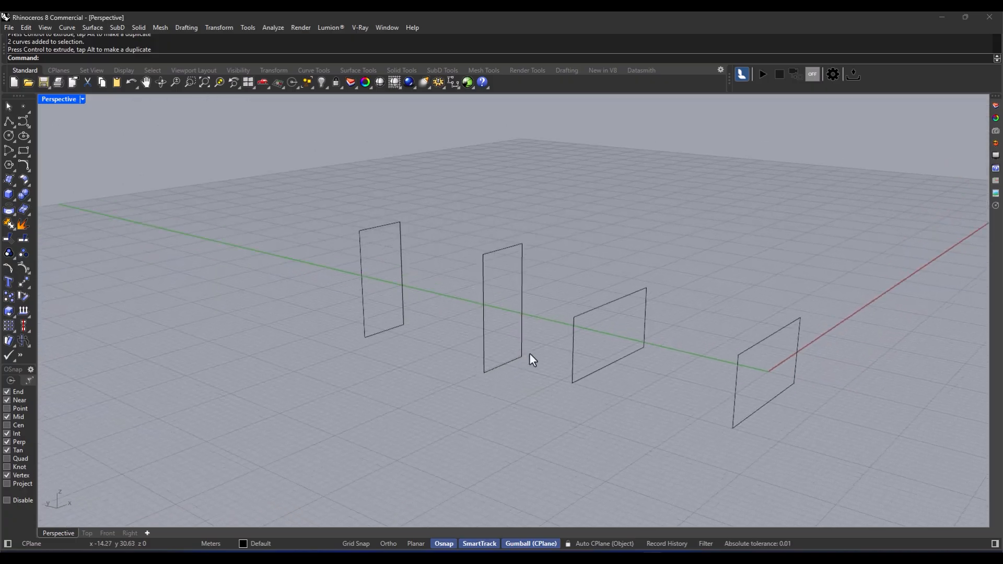
left_click_drag(534, 358, 540, 319)
type("Loft")
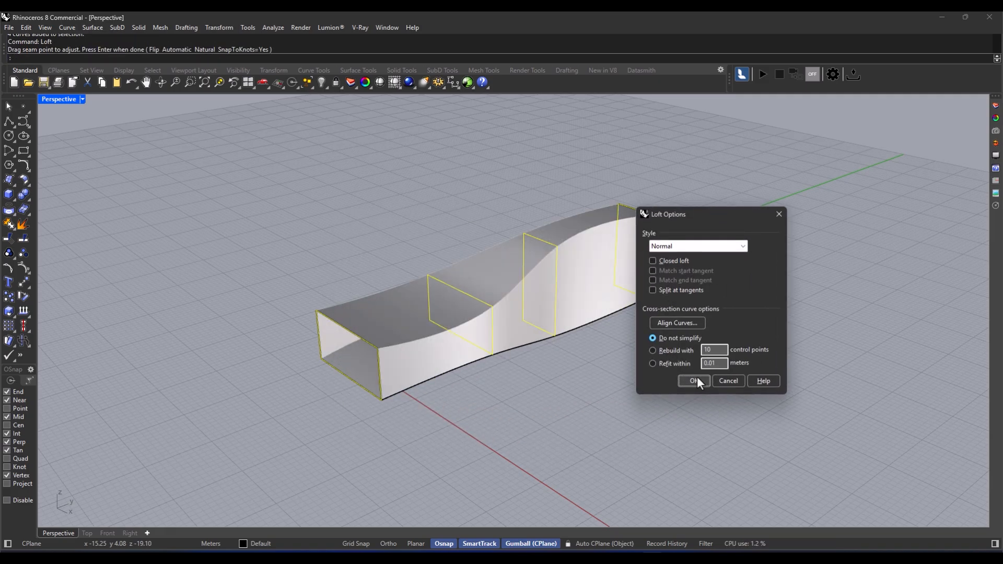
Accept the Normal-style Loft Options to create the open rectangular tube surface.
left_click(692, 382)
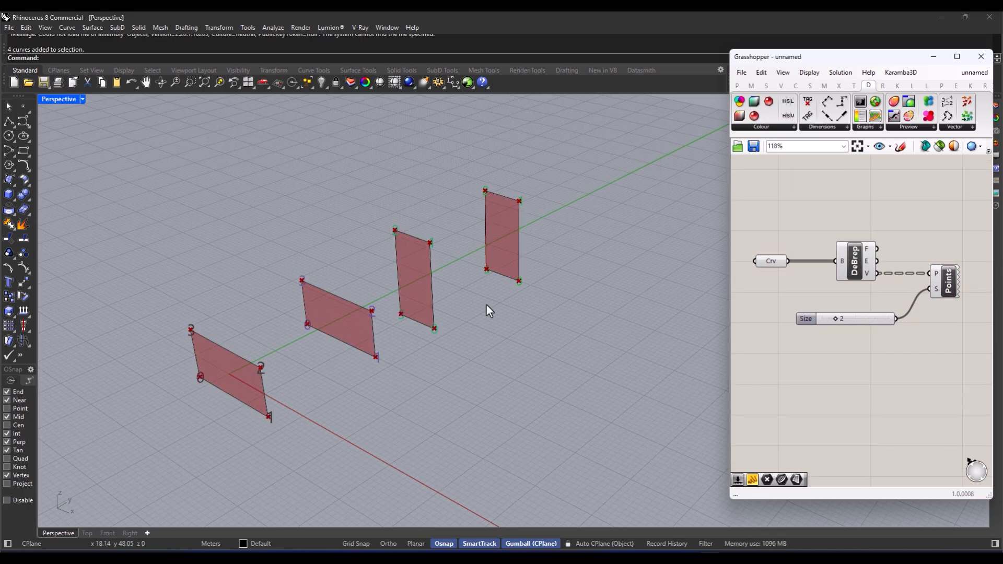
Orbit to see the numbered corner points 0 to 3 on each rectangle section.
left_click_drag(489, 310, 284, 373)
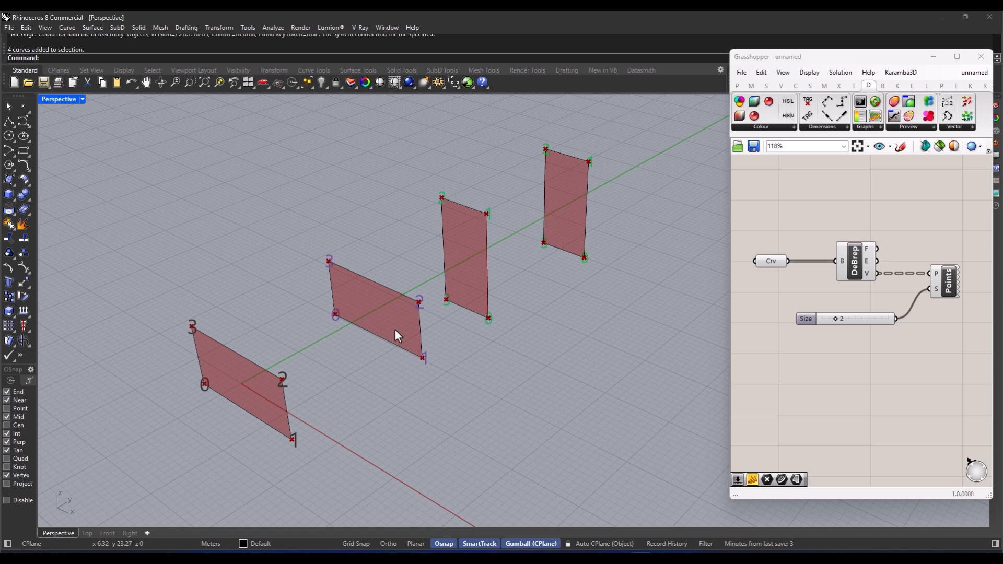
mouse_move(393, 338)
type("Loft")
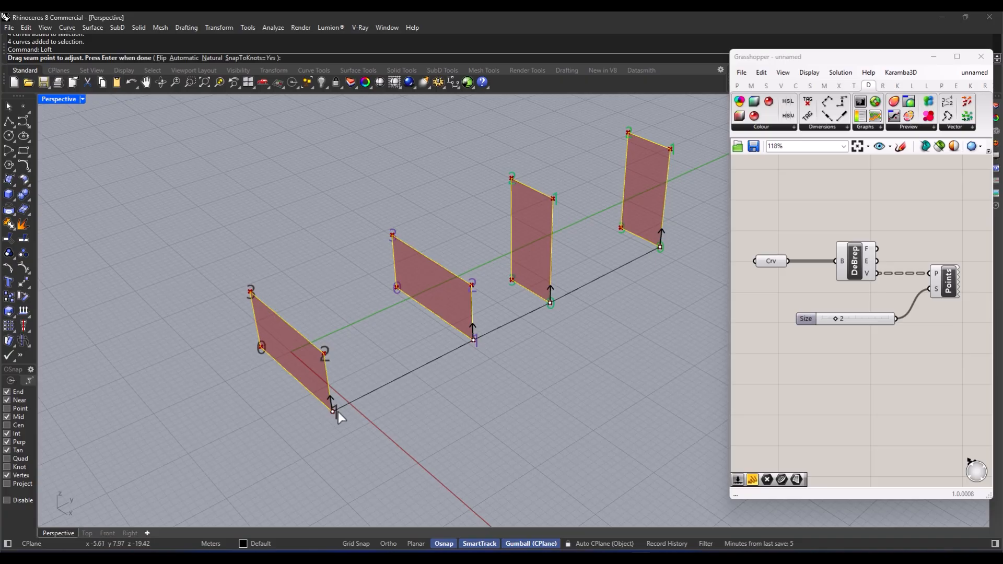
mouse_move(479, 347)
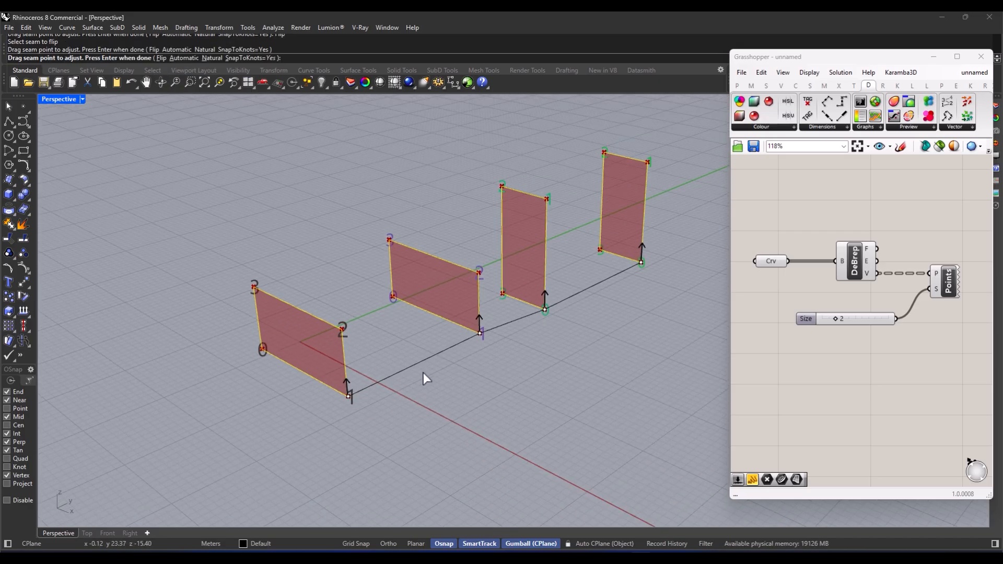
mouse_move(335, 413)
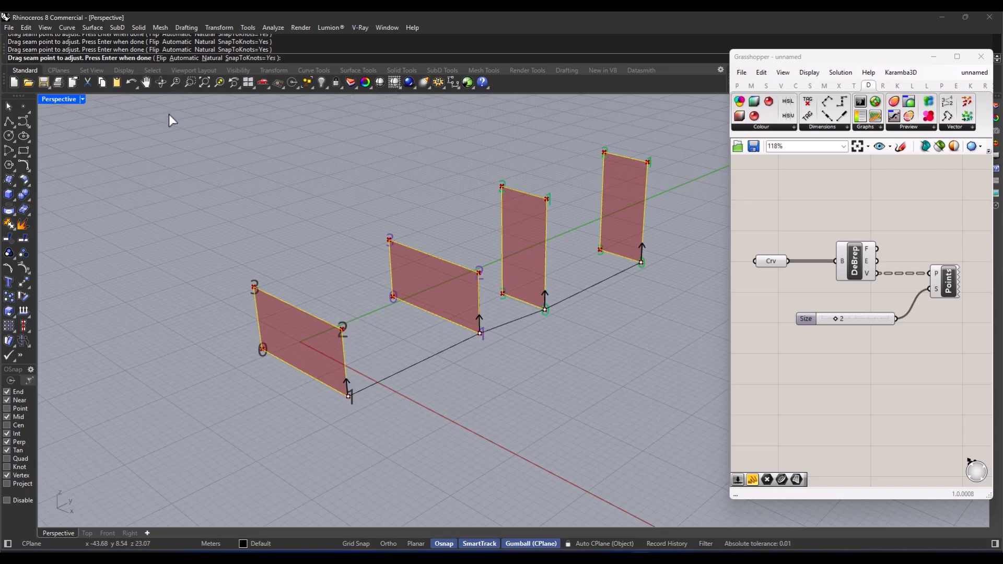
mouse_move(352, 403)
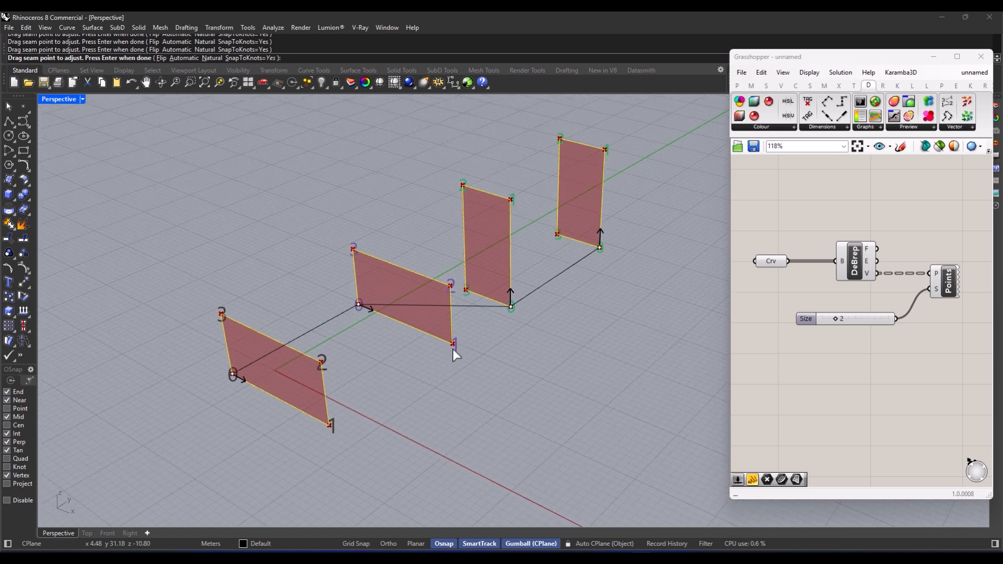
mouse_move(502, 313)
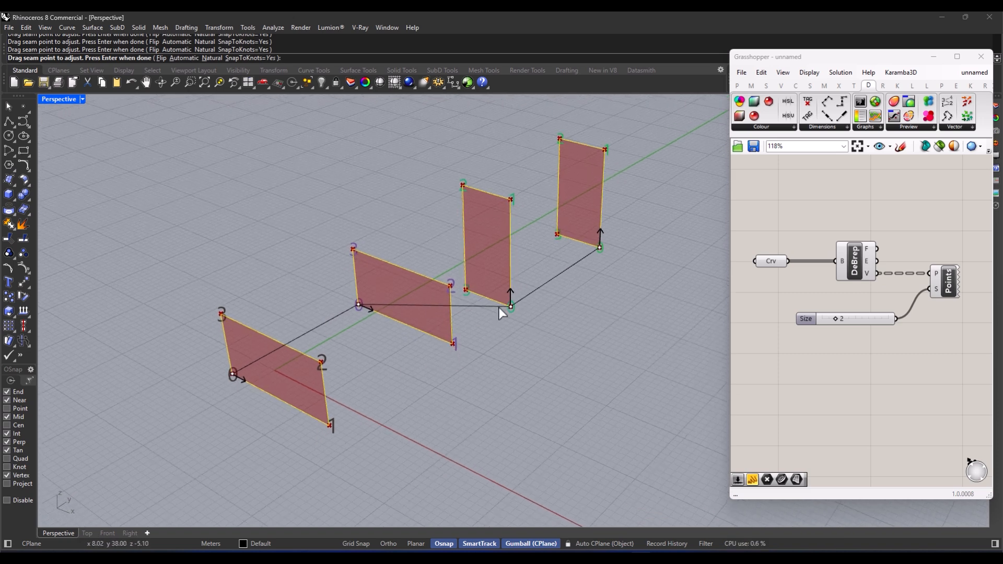
mouse_move(546, 351)
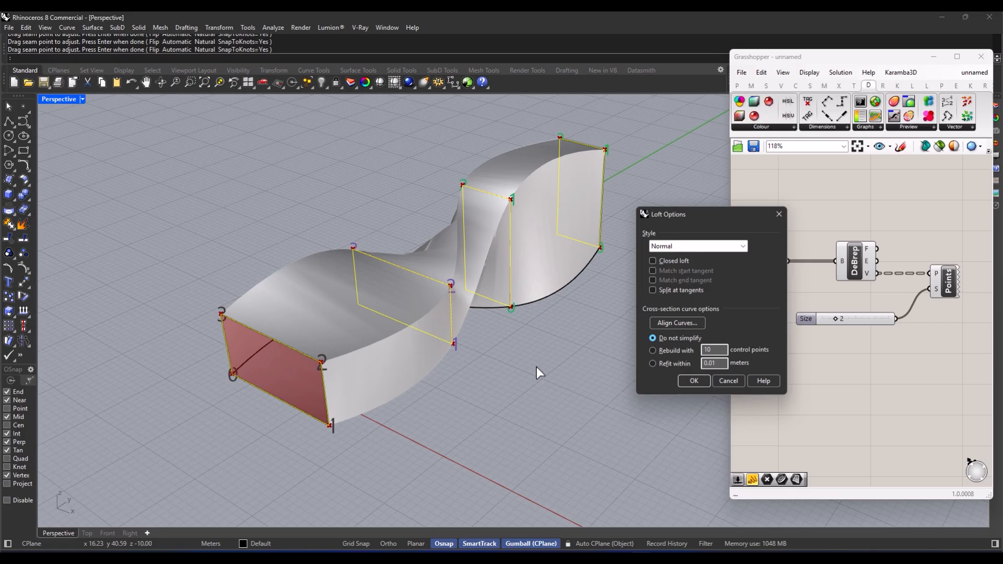
mouse_move(714, 215)
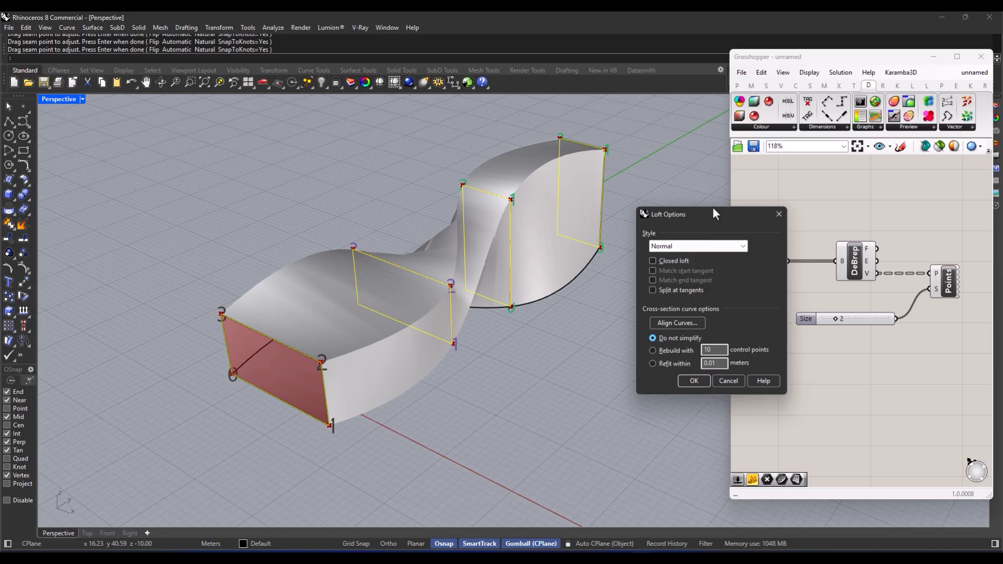
Choose the Loose style in Loft Options and accept the twisting tube loft.
left_click(630, 309)
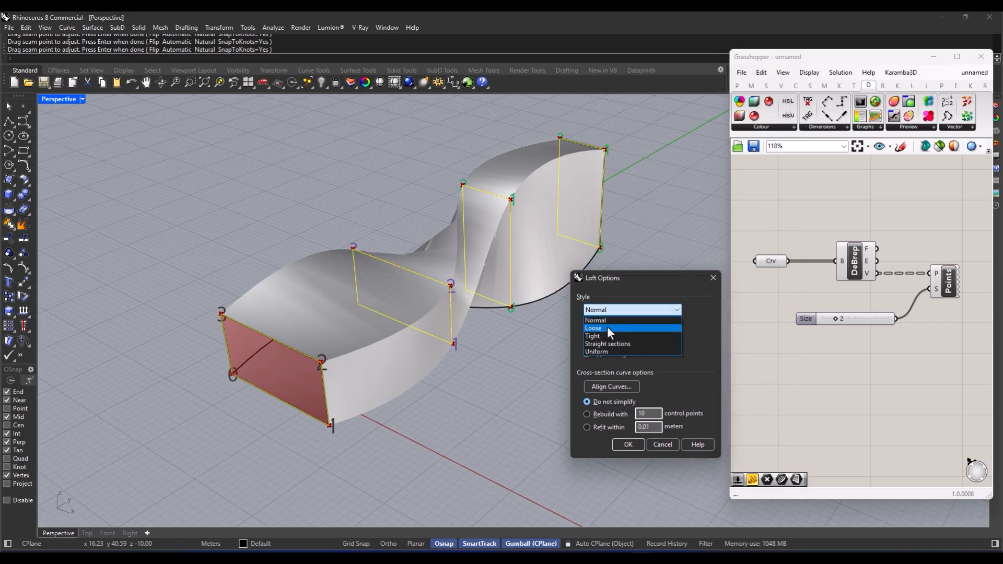
left_click(593, 328)
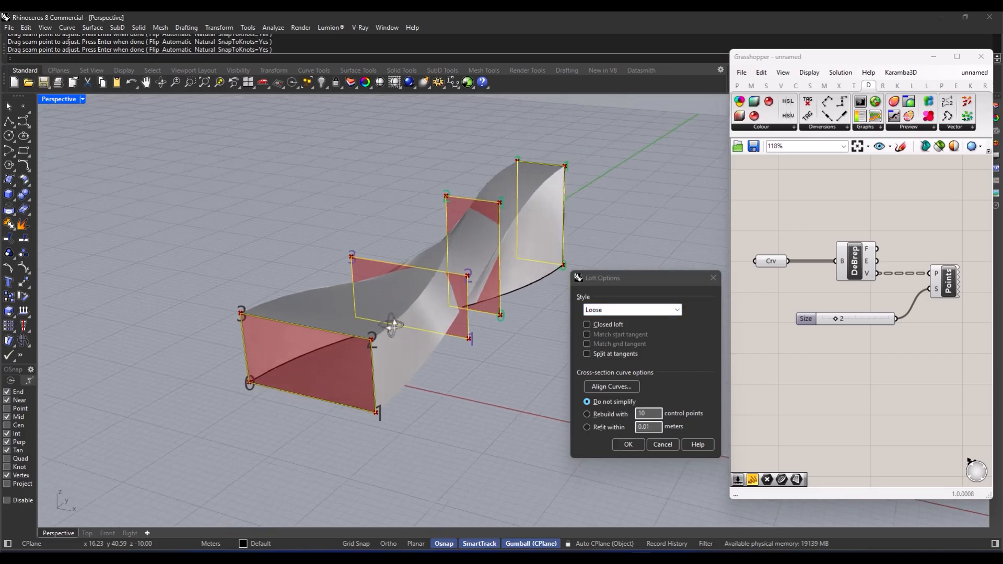
left_click(627, 445)
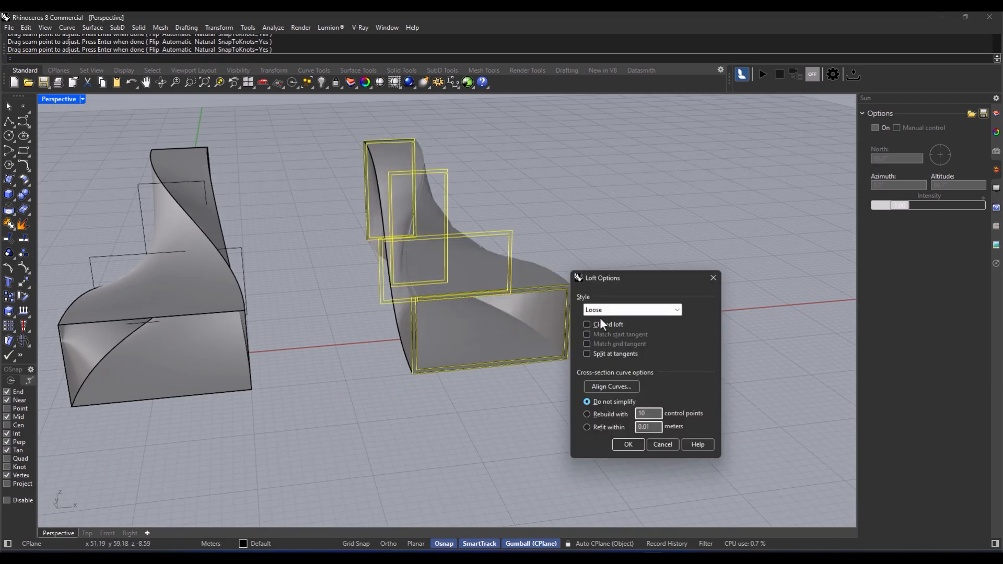
Accept the Loose-style loft for the next set of rectangle profiles.
left_click(626, 445)
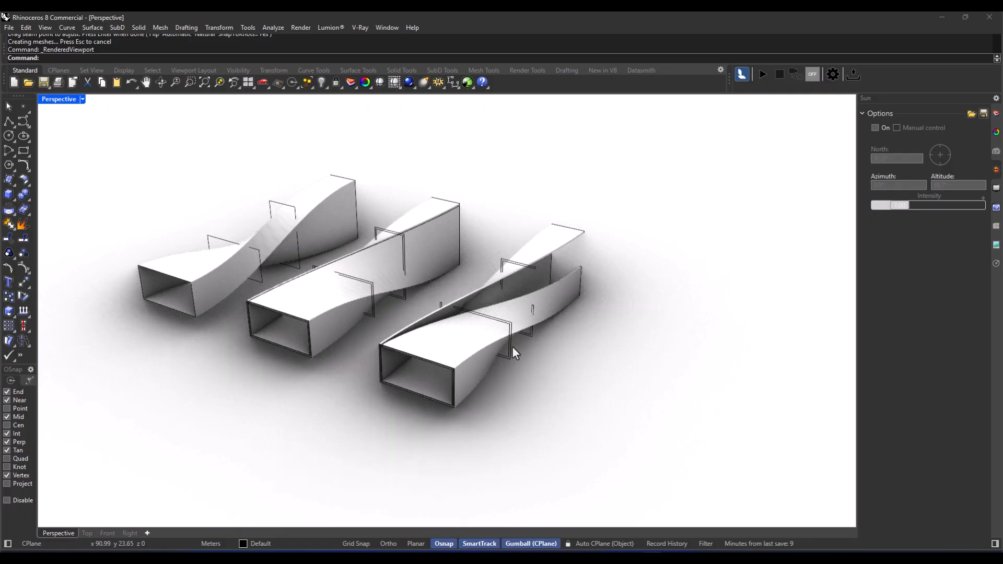
Orbit the viewport around the finished twisted tubes with soft shadows.
left_click_drag(512, 352, 524, 367)
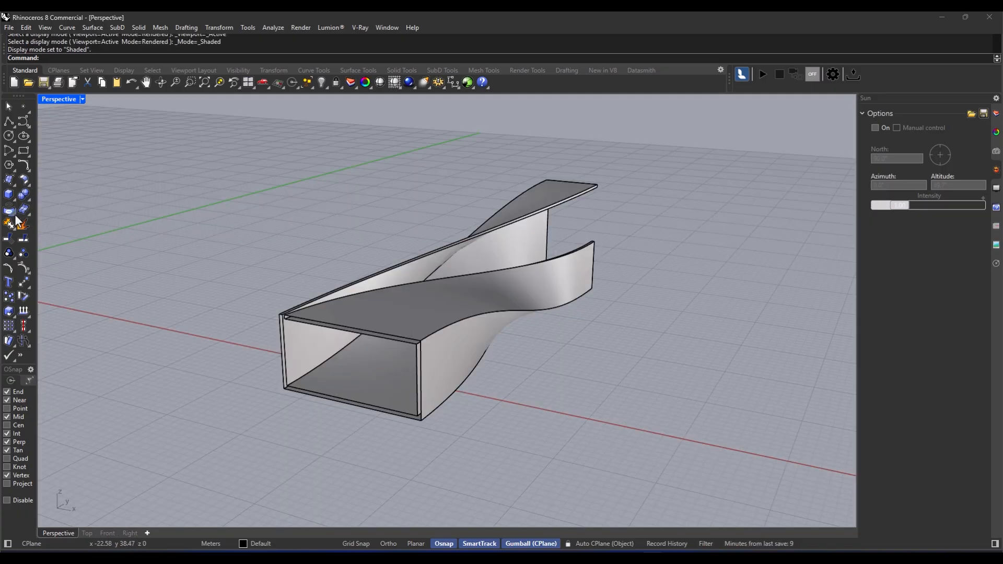
Start Contour and choose the twisted tube to slice into curves.
left_click(9, 224)
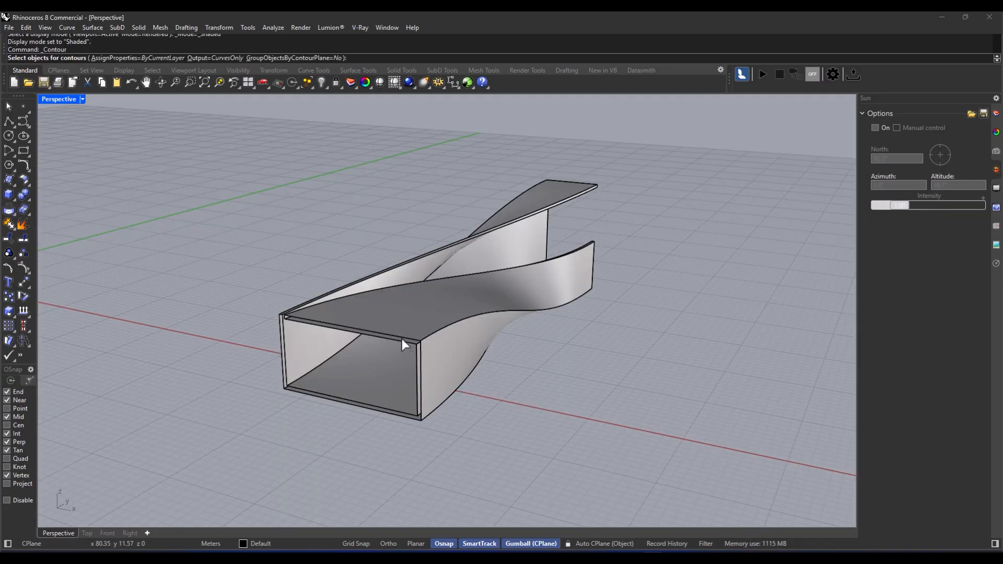
left_click(404, 346)
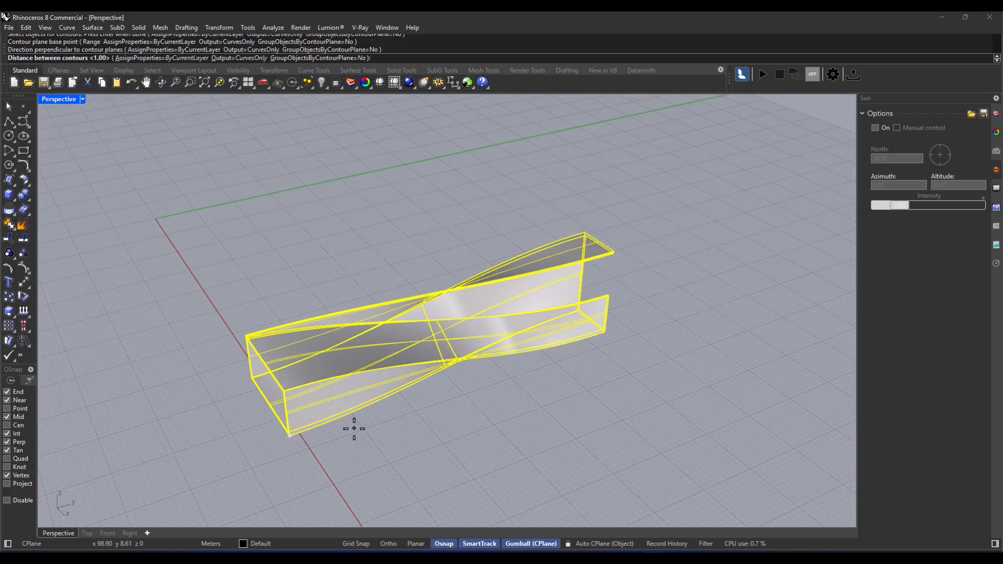
mouse_move(421, 413)
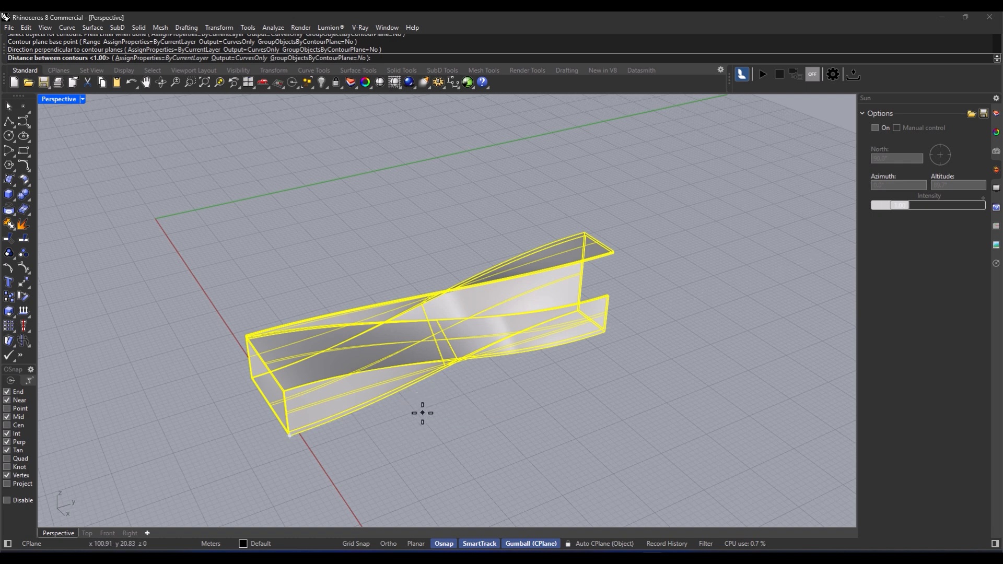
mouse_move(337, 386)
type("1")
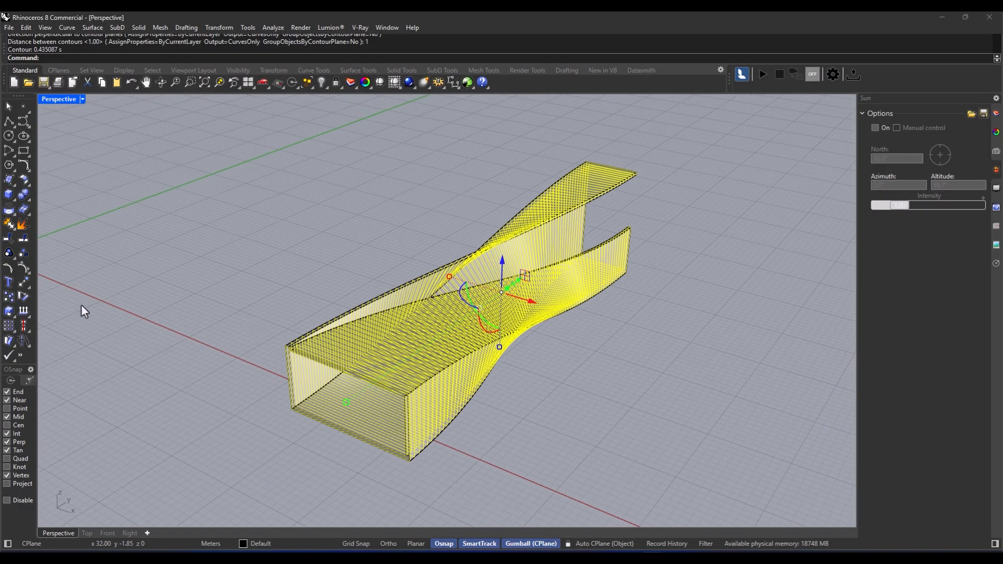
mouse_move(10, 253)
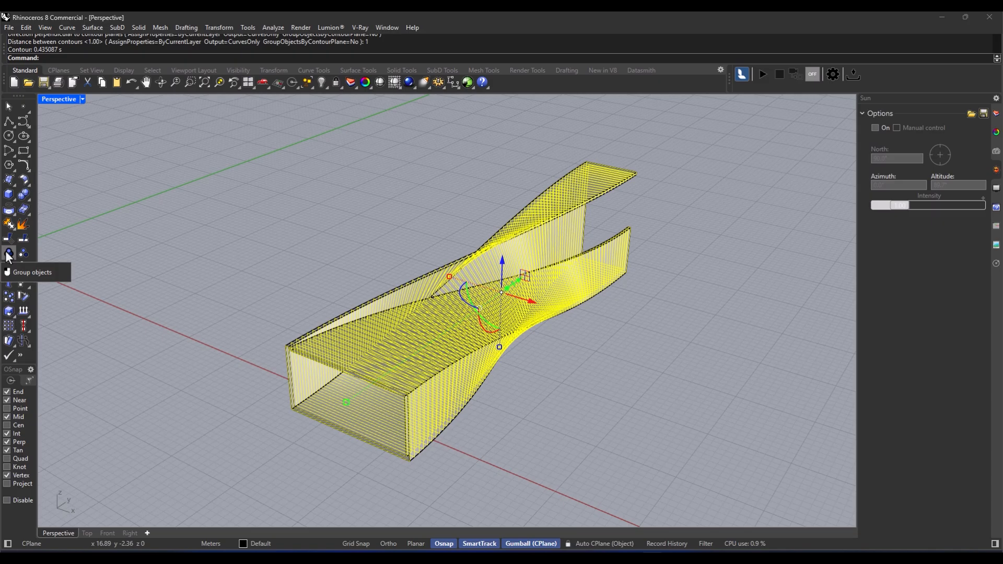
Group the contour curves and move the group beside the original tube with the gumball.
left_click(10, 254)
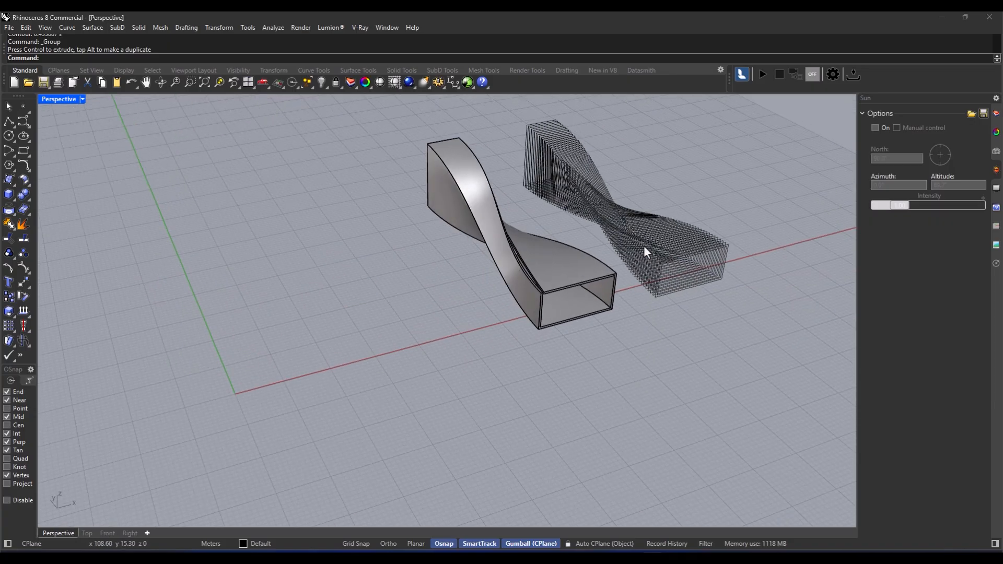
left_click_drag(645, 252, 517, 287)
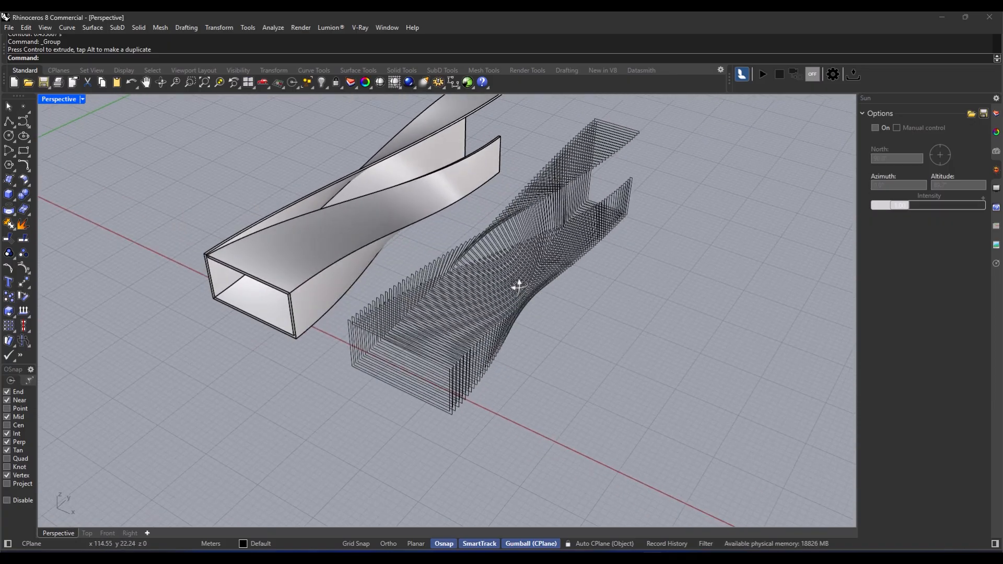
left_click_drag(518, 284, 428, 331)
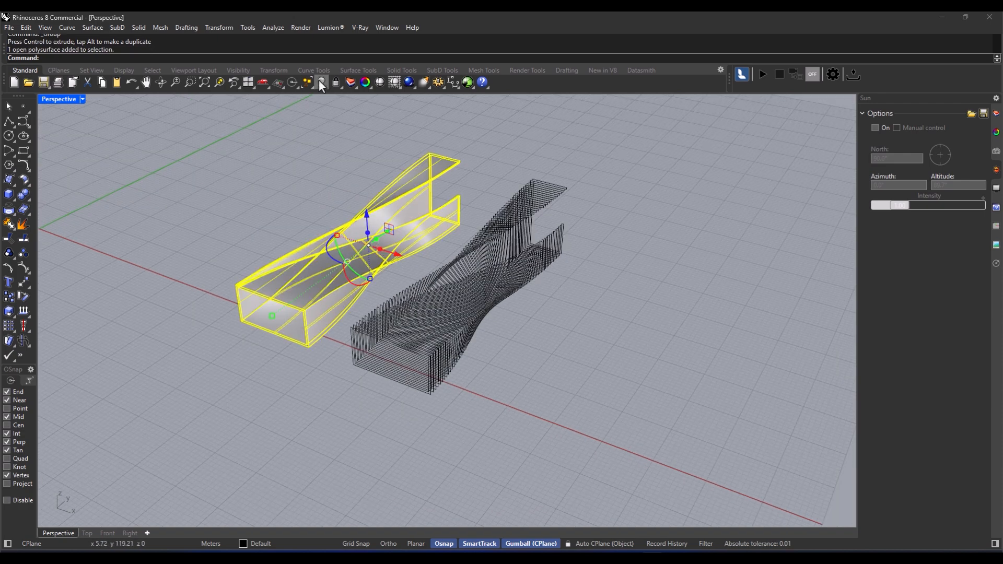
Delete the original twisted tube, fit the sliced form in view and look through its open end.
key("Delete")
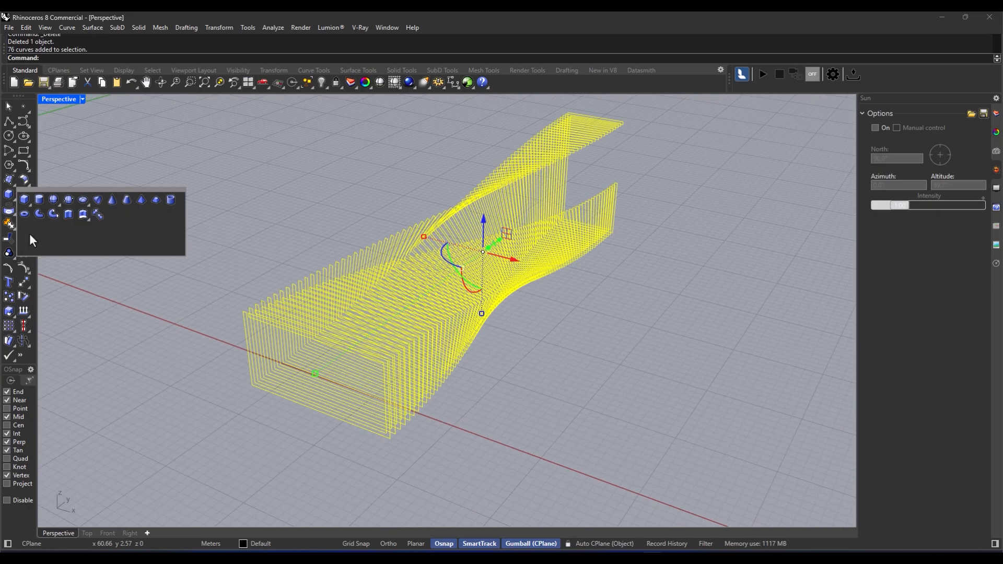
mouse_move(68, 214)
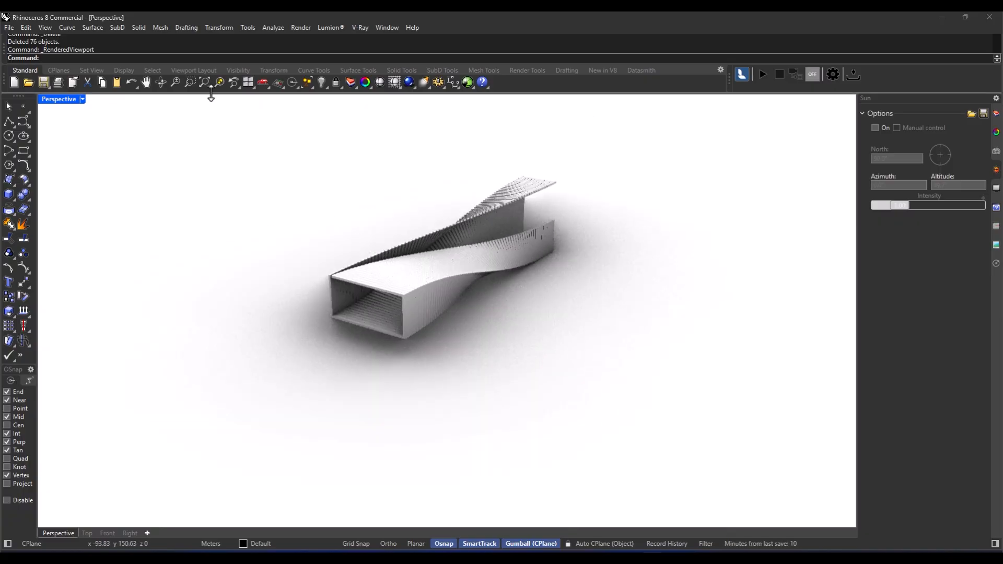
left_click(204, 84)
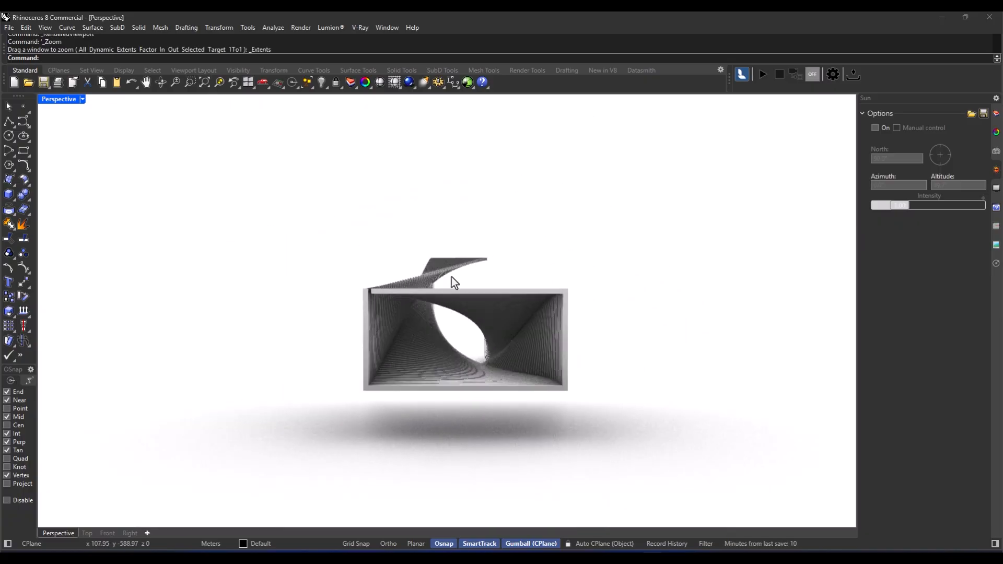
left_click_drag(455, 281, 473, 317)
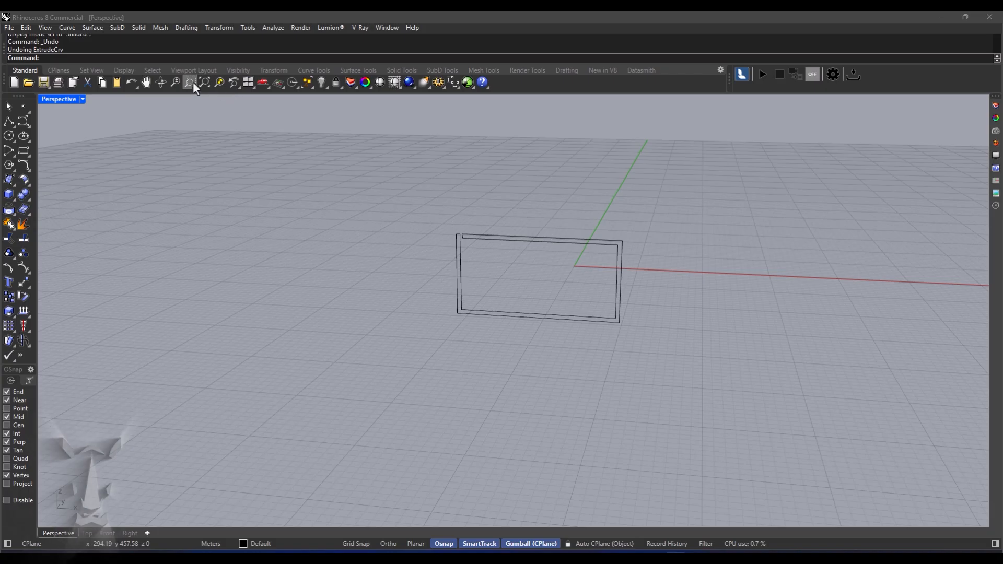
Zoom extents on the profile and extrude the closed rectangles into a straight hollow tube.
left_click(190, 82)
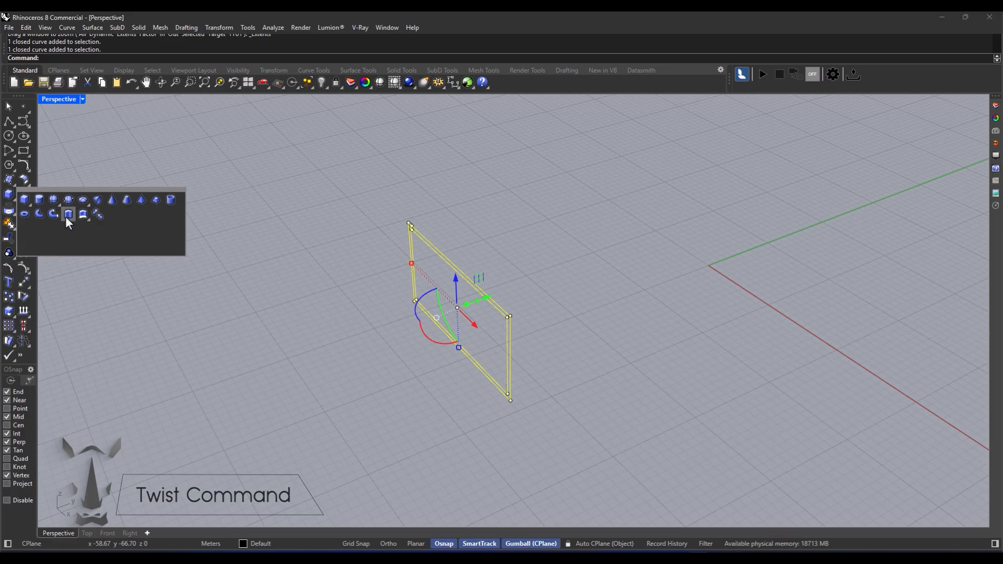
left_click(68, 214)
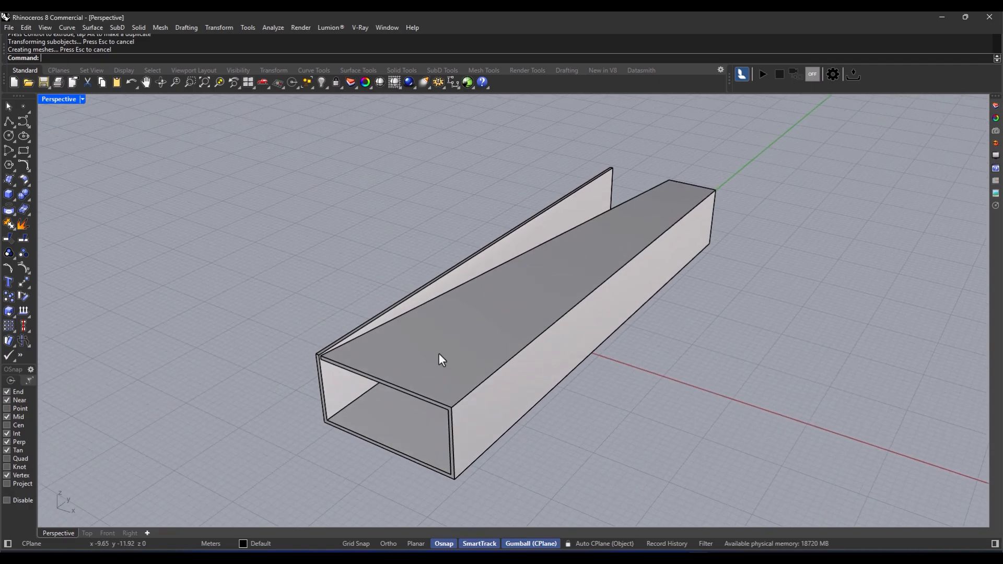
Twist the tube with its axis set in the Right view and show it rendered.
type("Twist")
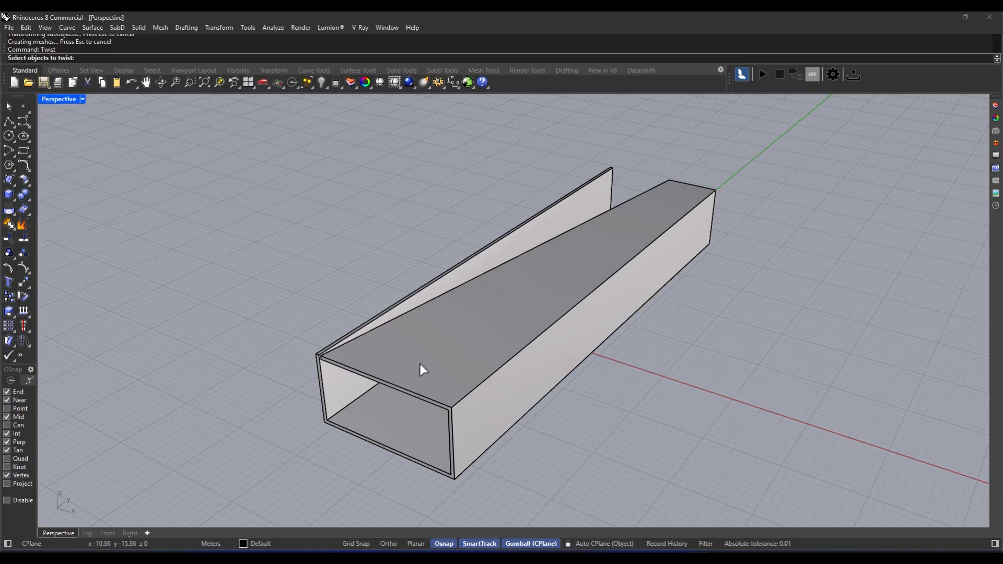
mouse_move(562, 323)
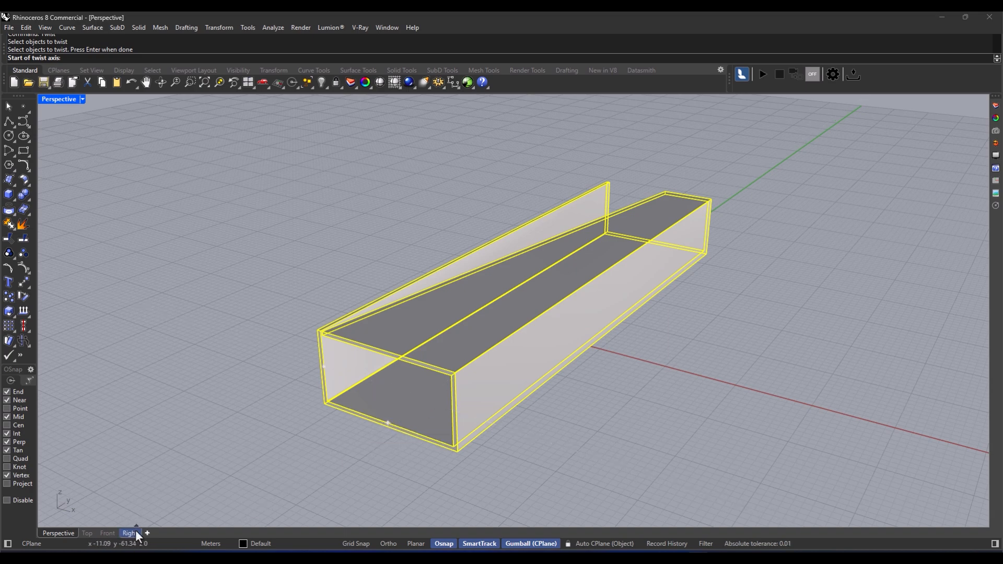
left_click(107, 532)
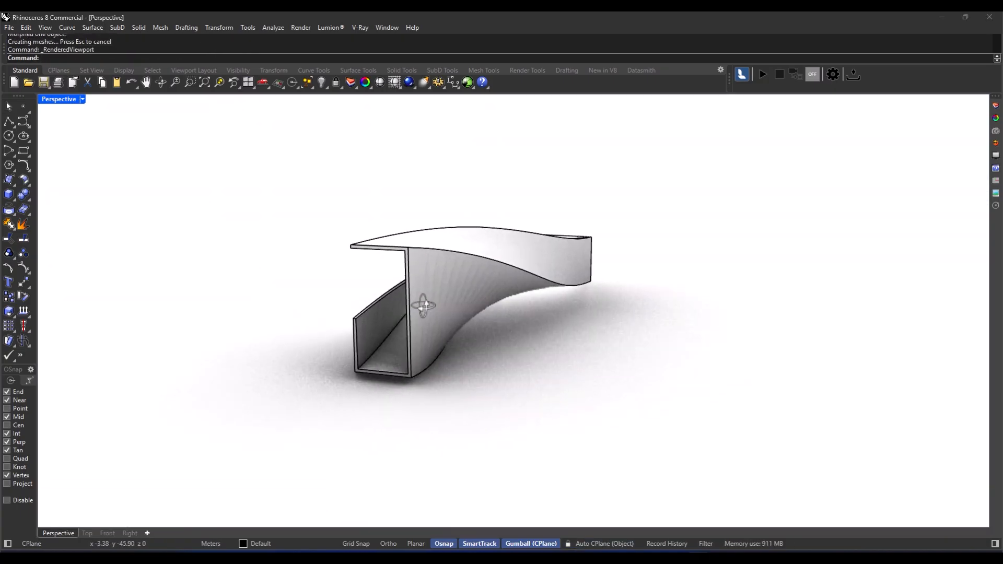
Contour the twisted tube into slices from a base point and delete the original tube.
left_click_drag(422, 306, 723, 309)
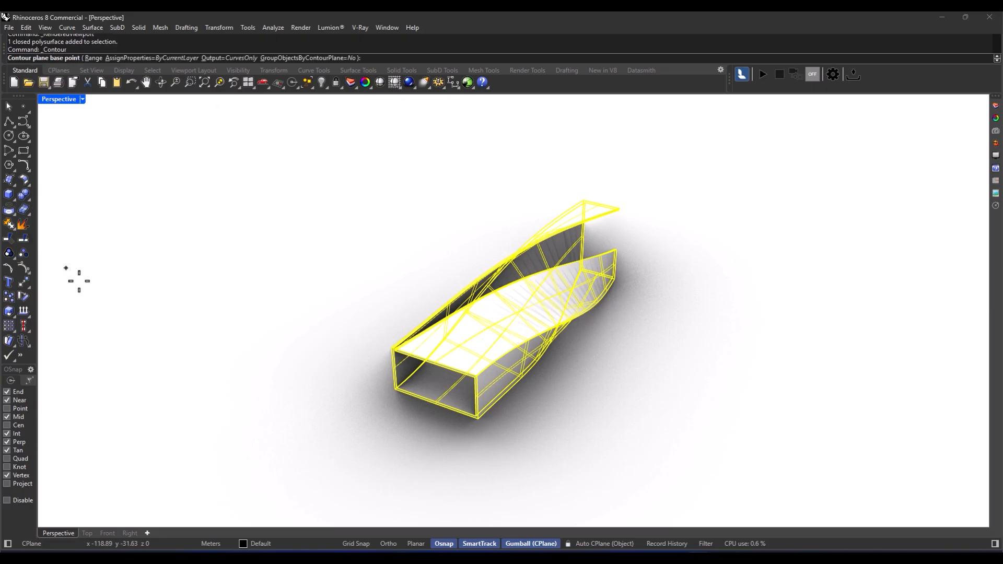
left_click(476, 419)
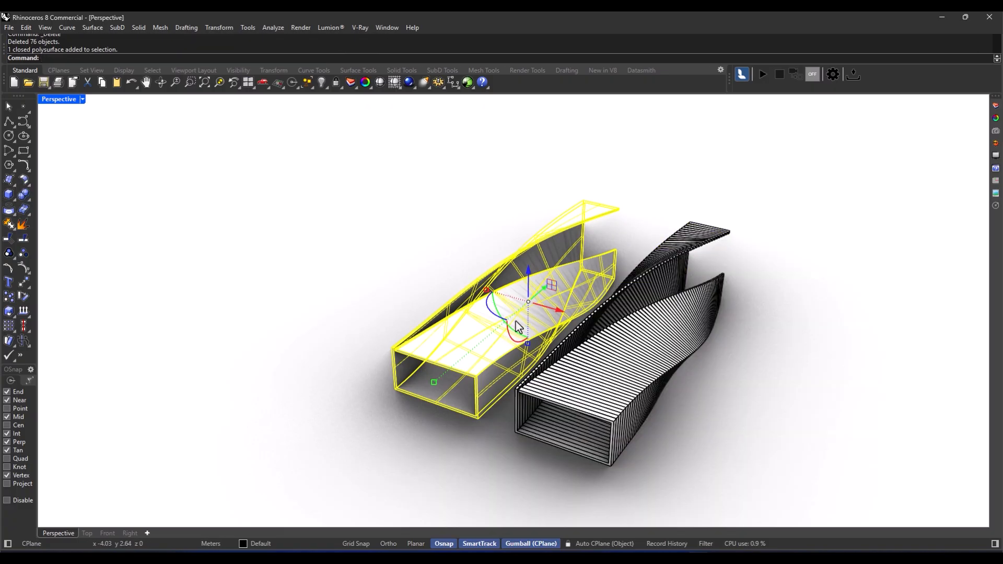
key("Delete")
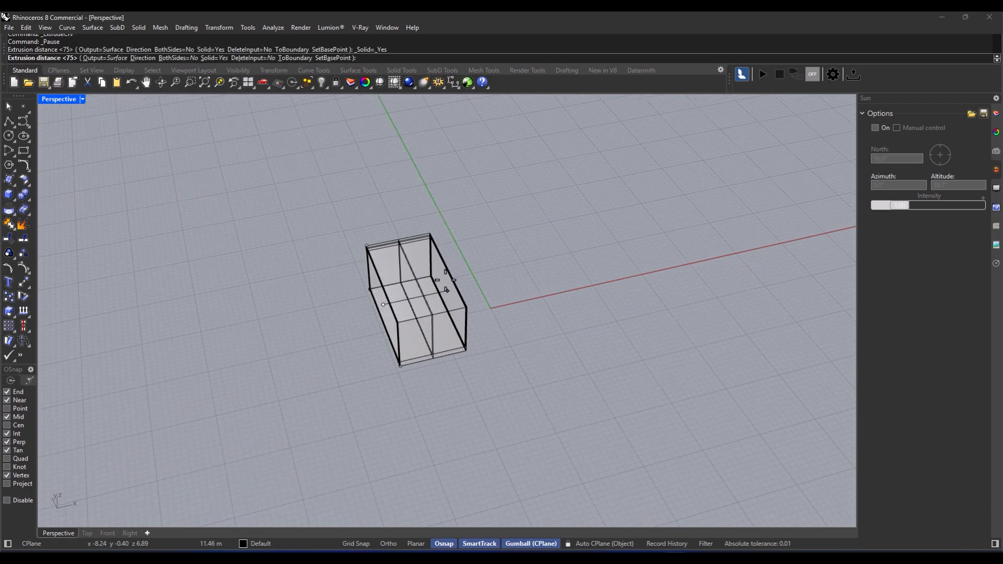
Extrude the rectangle profile 75 units as a solid straight tube.
type("75")
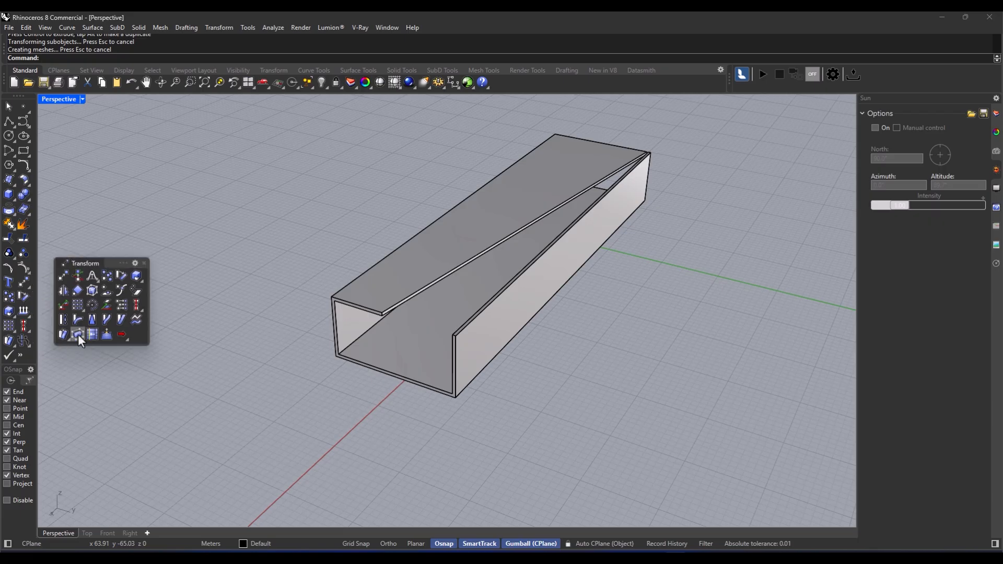
mouse_move(76, 336)
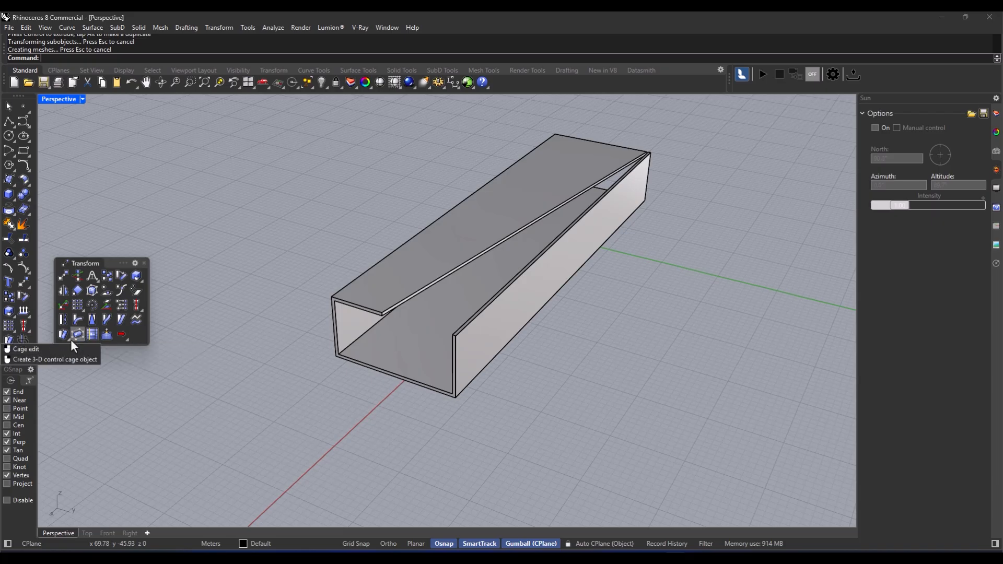
mouse_move(152, 401)
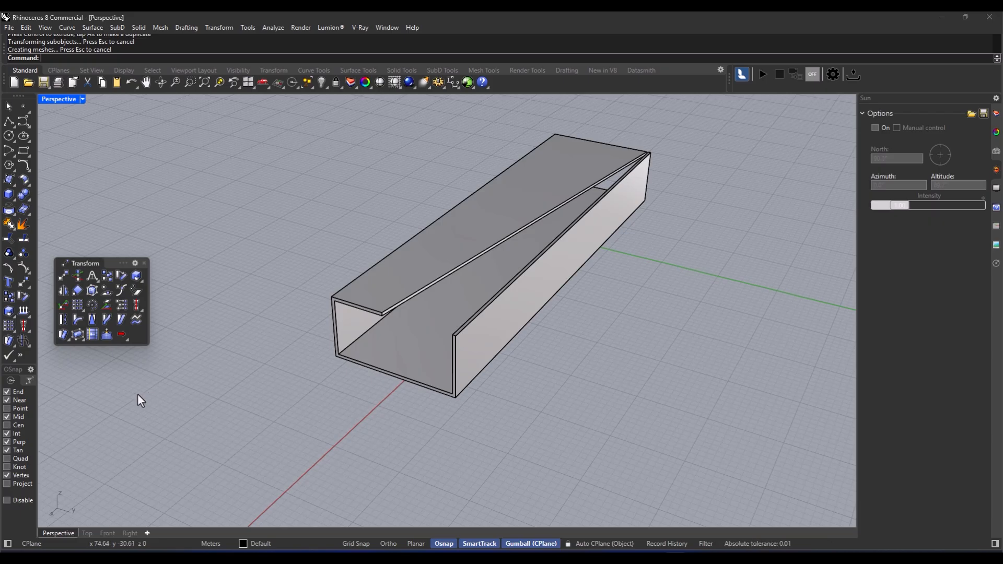
mouse_move(77, 362)
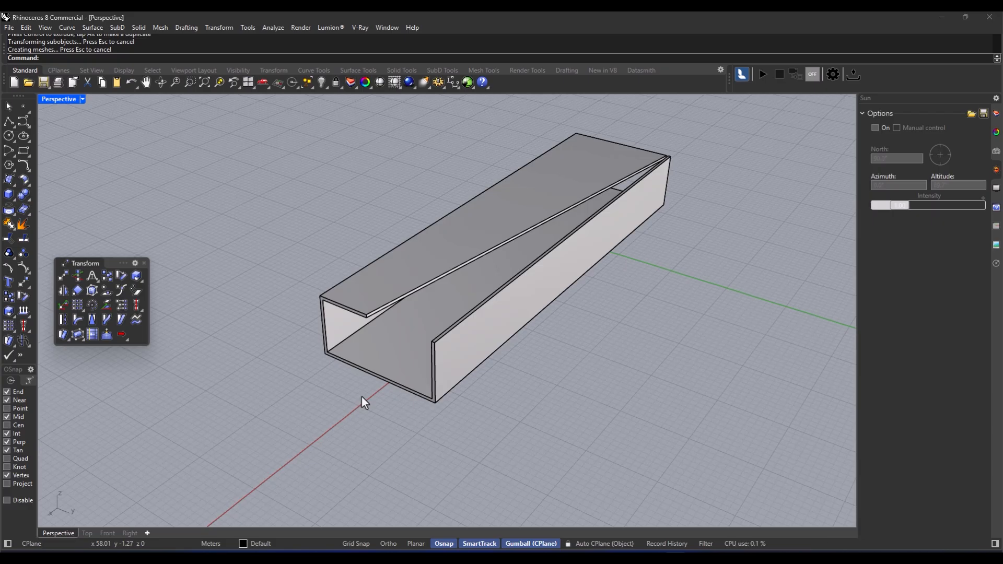
mouse_move(331, 411)
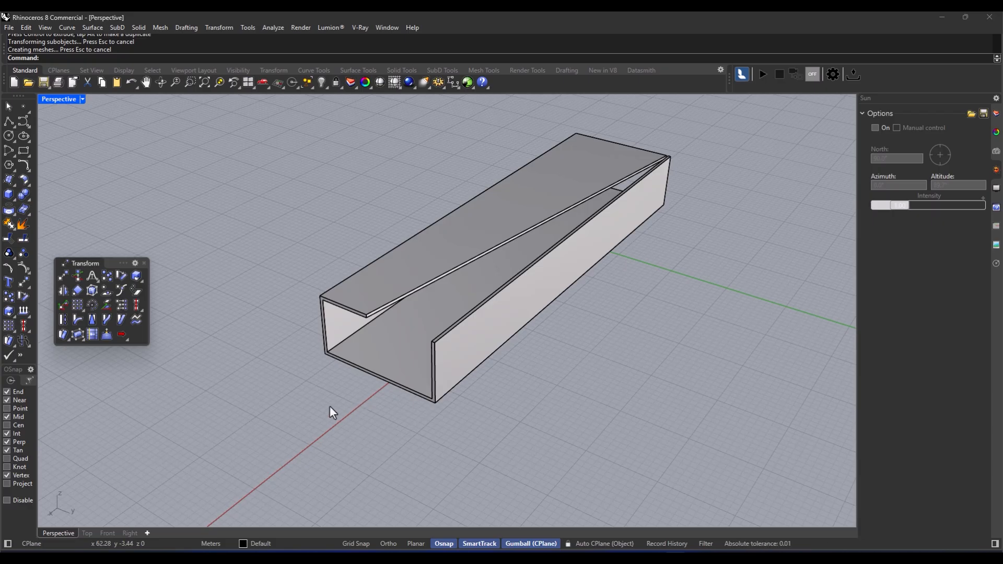
mouse_move(294, 422)
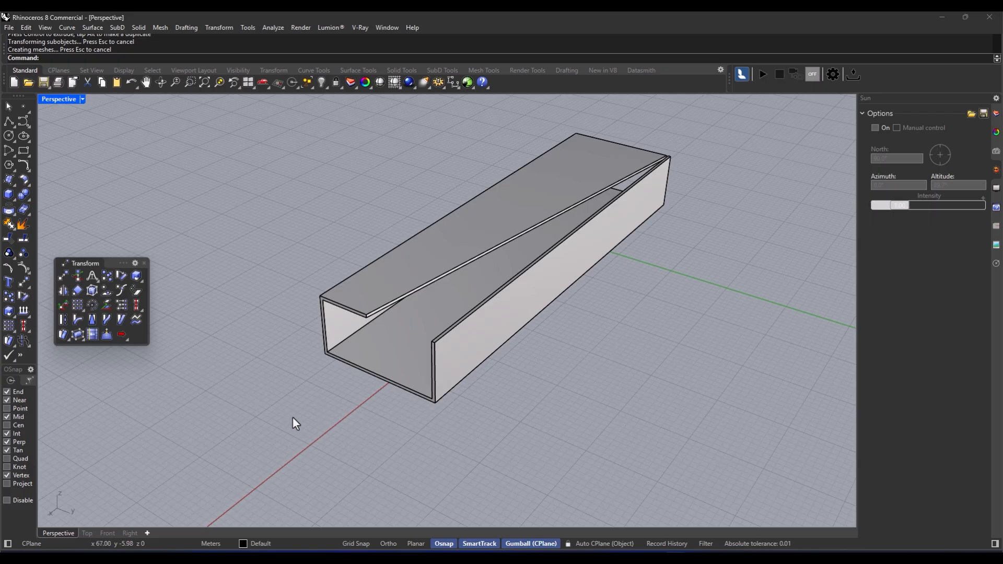
mouse_move(404, 416)
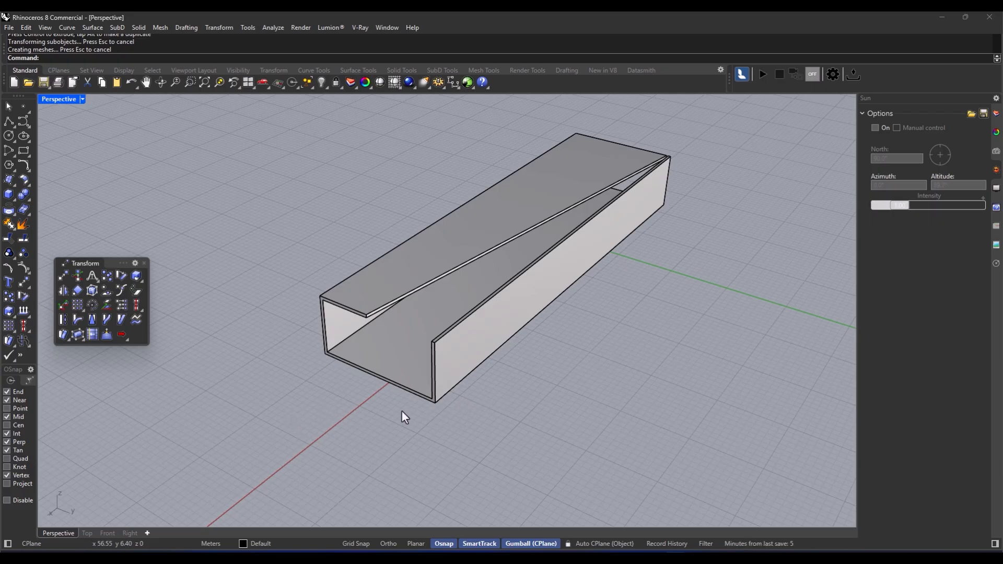
mouse_move(170, 410)
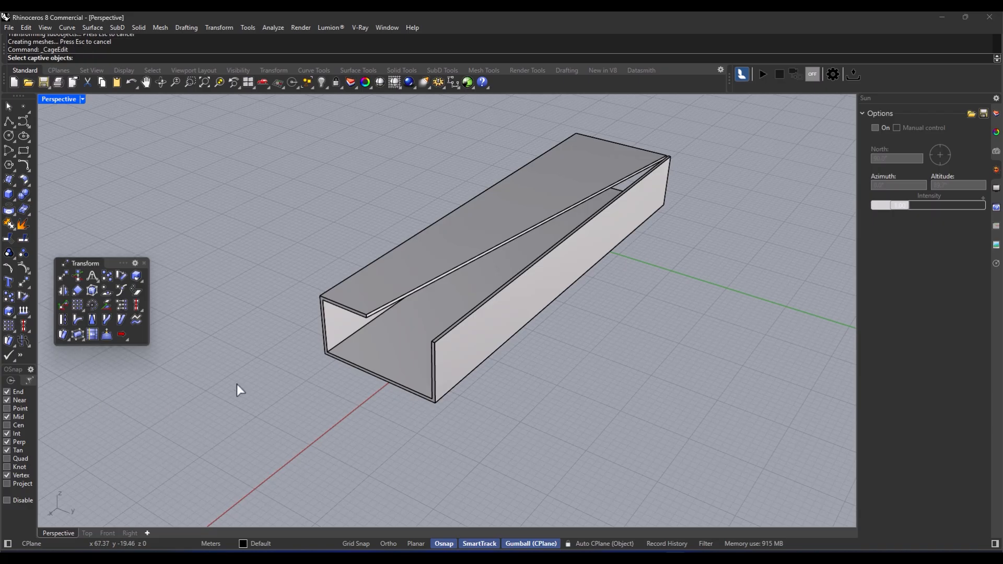
mouse_move(358, 313)
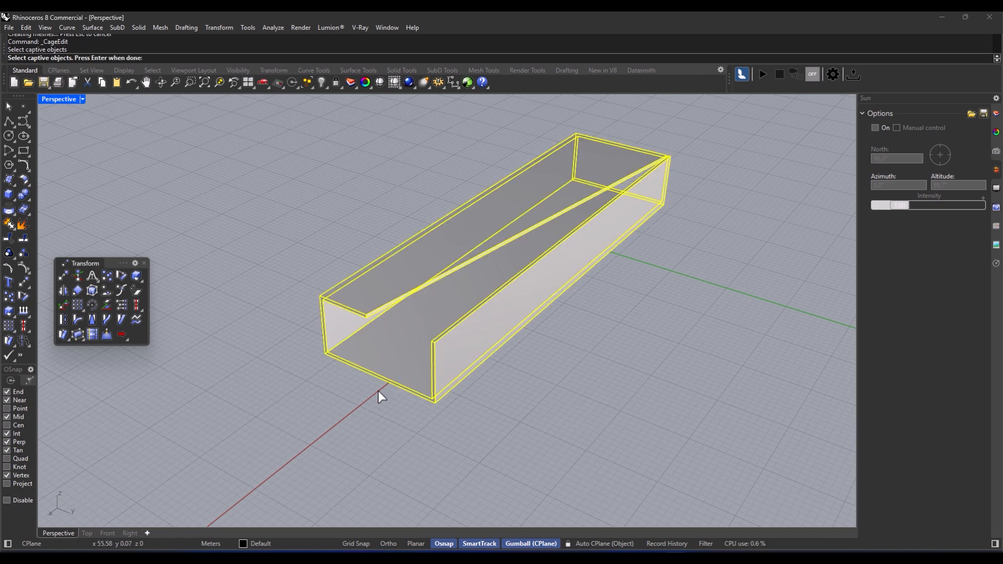
mouse_move(605, 355)
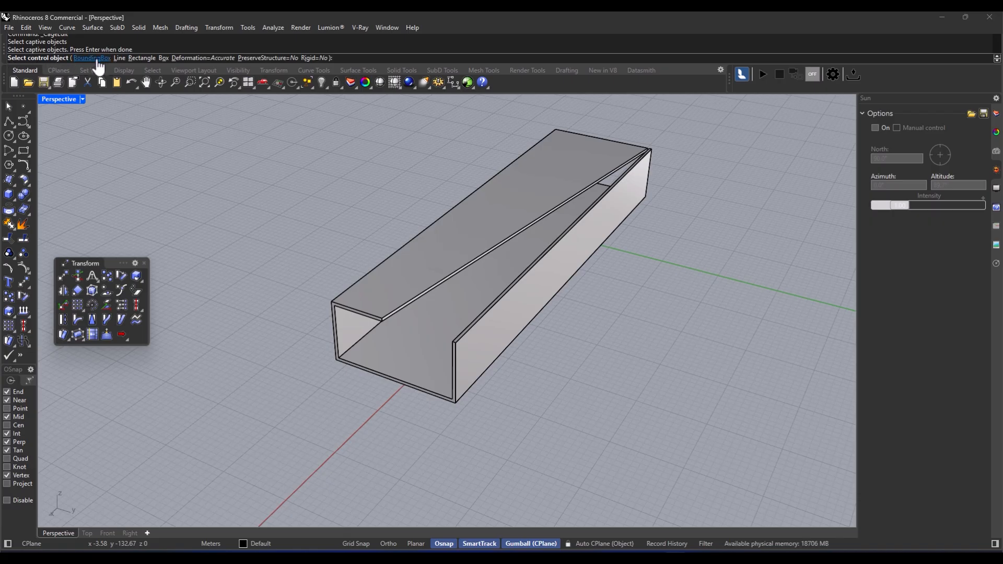
Cage the tube with a CPlane-aligned bounding box, Y and Z point counts 2.
left_click(92, 58)
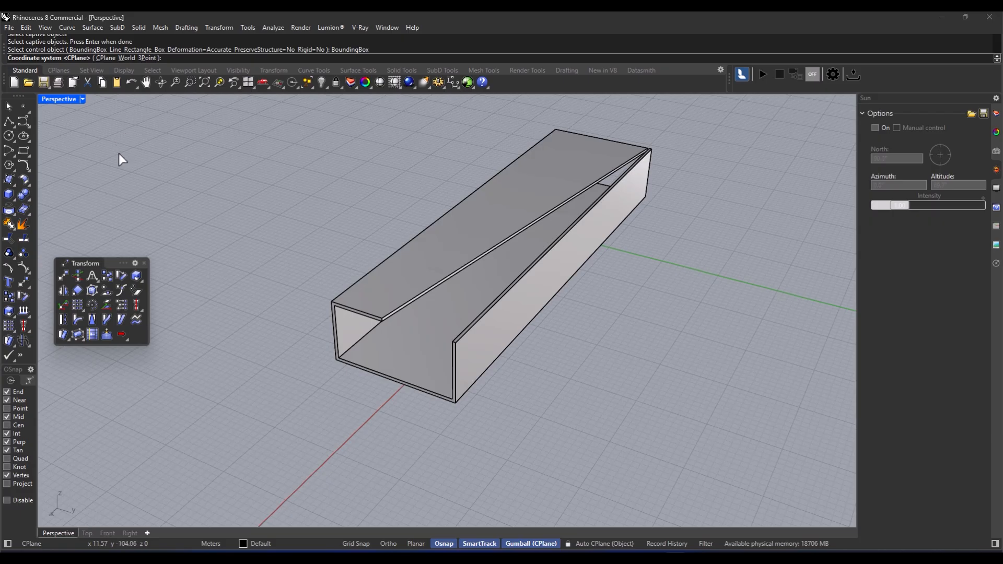
mouse_move(36, 69)
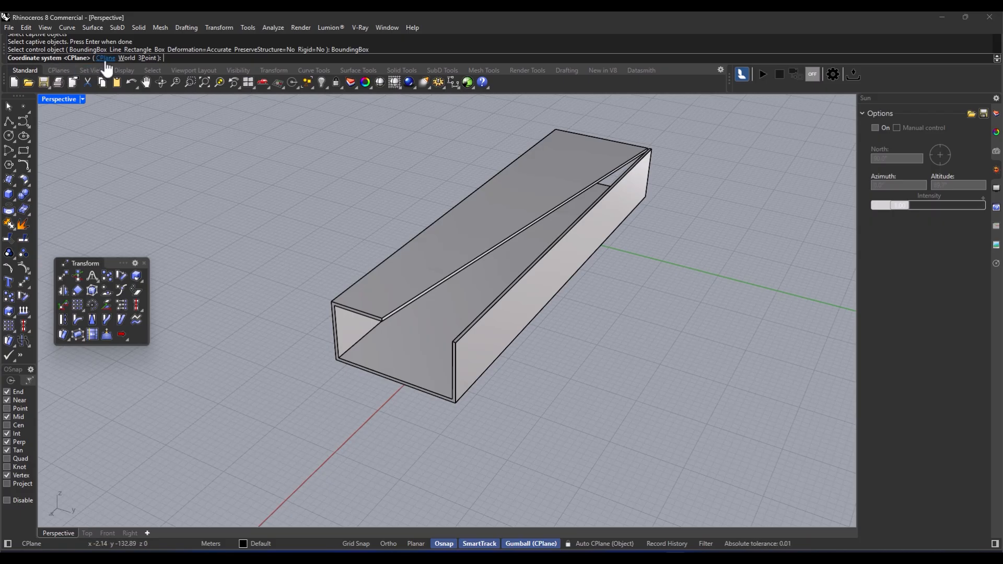
left_click(105, 58)
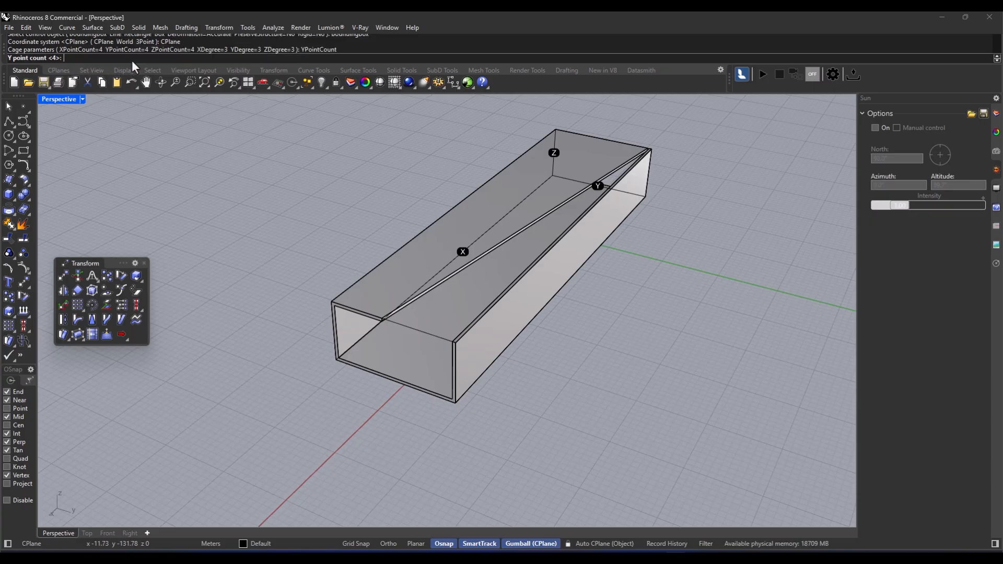
type("2")
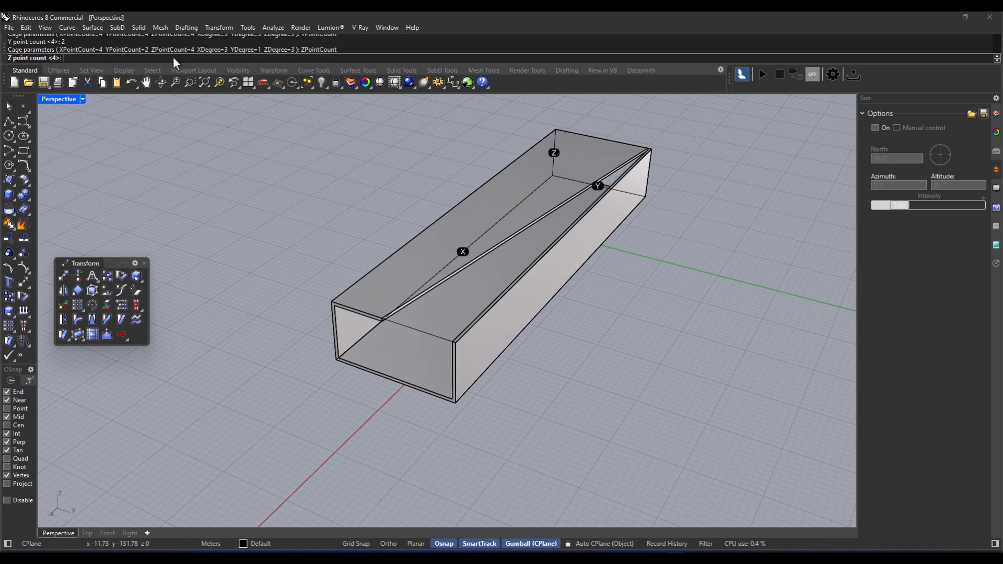
type("2")
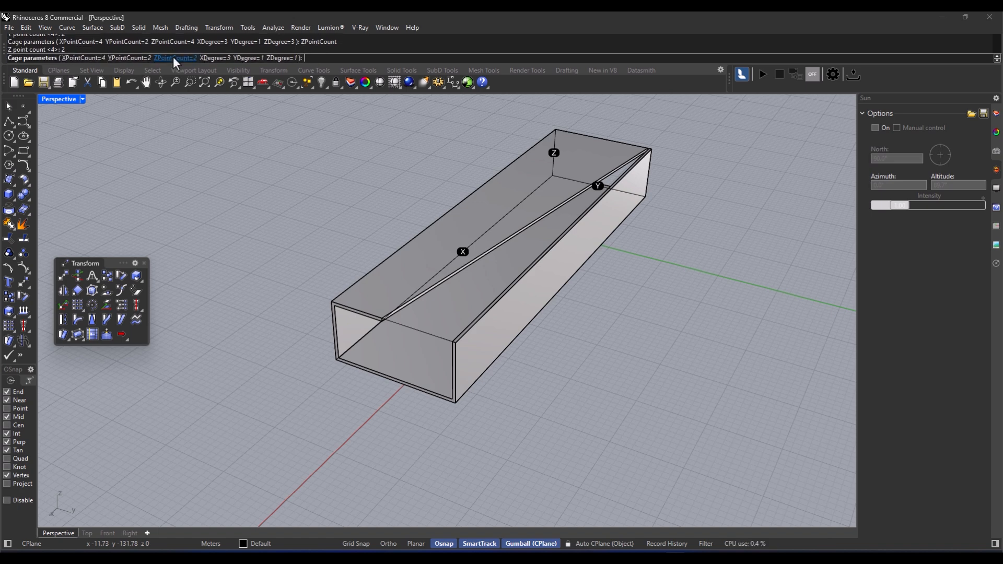
left_click(177, 59)
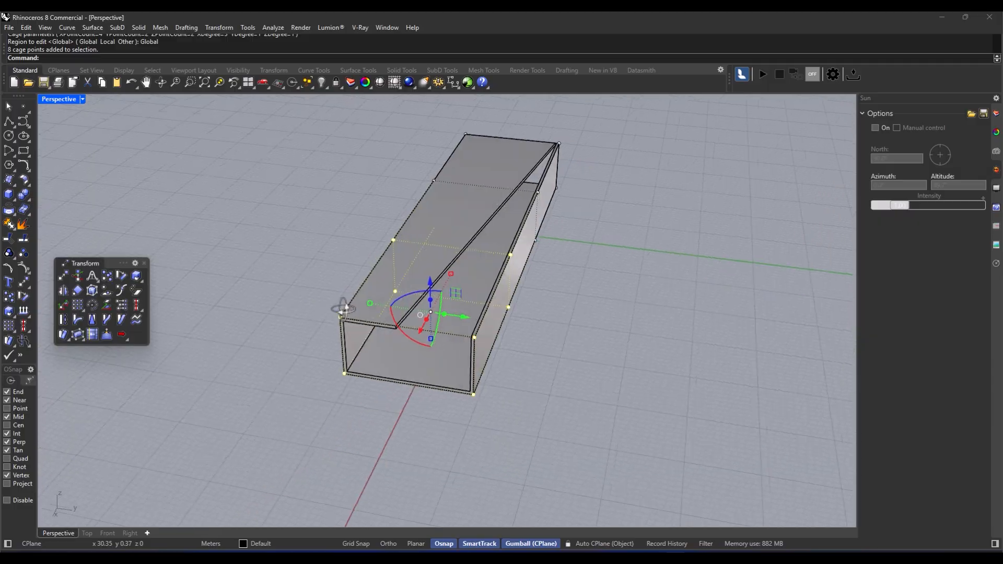
Rotate the end cage points with the gumball to twist the tube.
left_click_drag(448, 256, 384, 301)
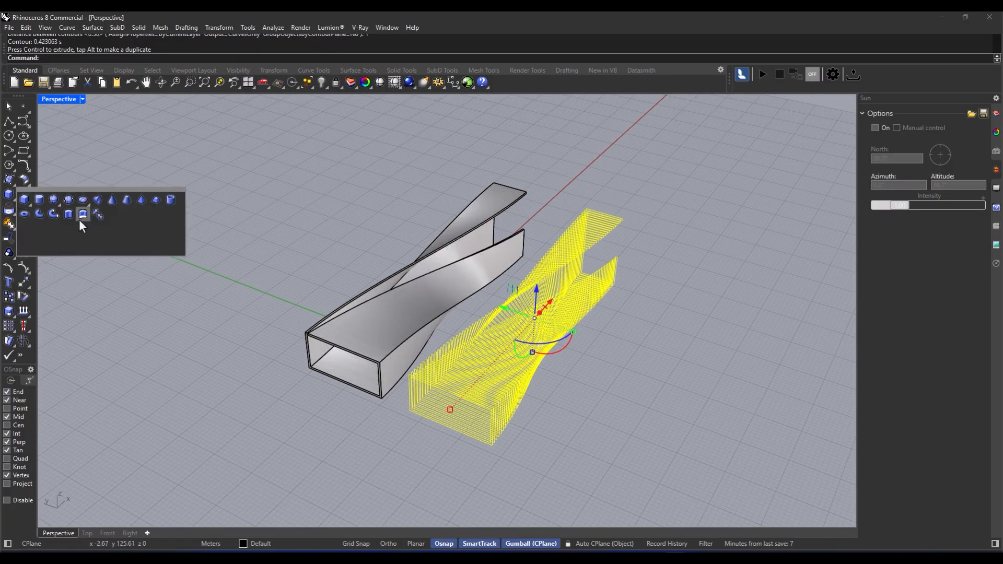
Contour the twisted tube into dense slices and move them beside it.
left_click(81, 213)
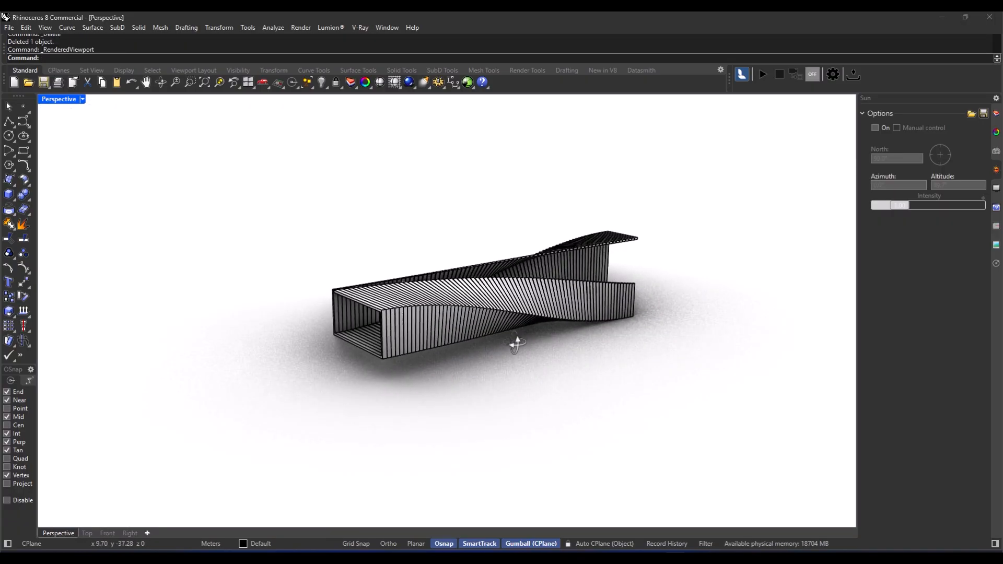
Orbit around the rendered contour slices of the tube.
left_click_drag(515, 346, 512, 292)
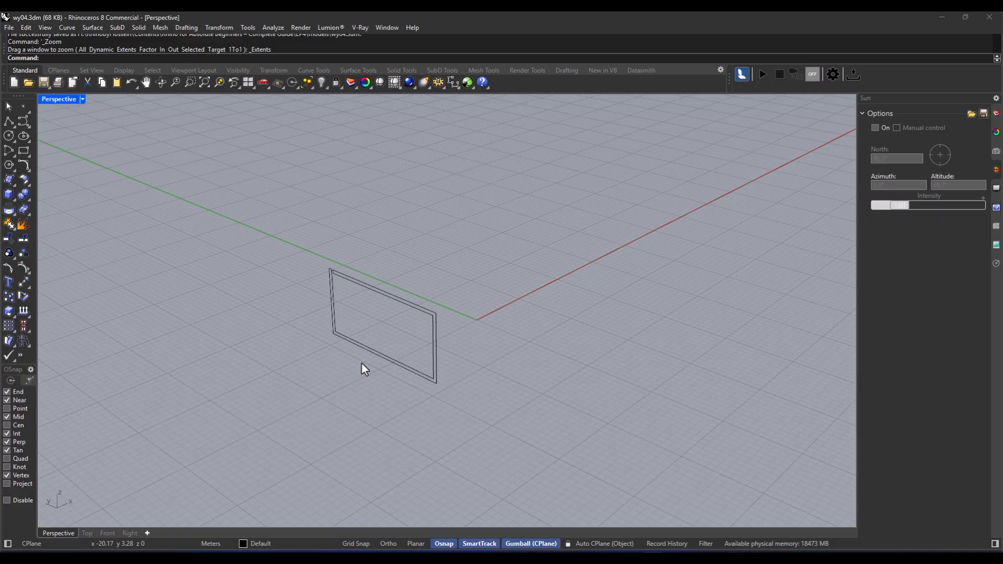
Save as wy04.3dm and zoom to the double rectangular profile.
left_click(381, 336)
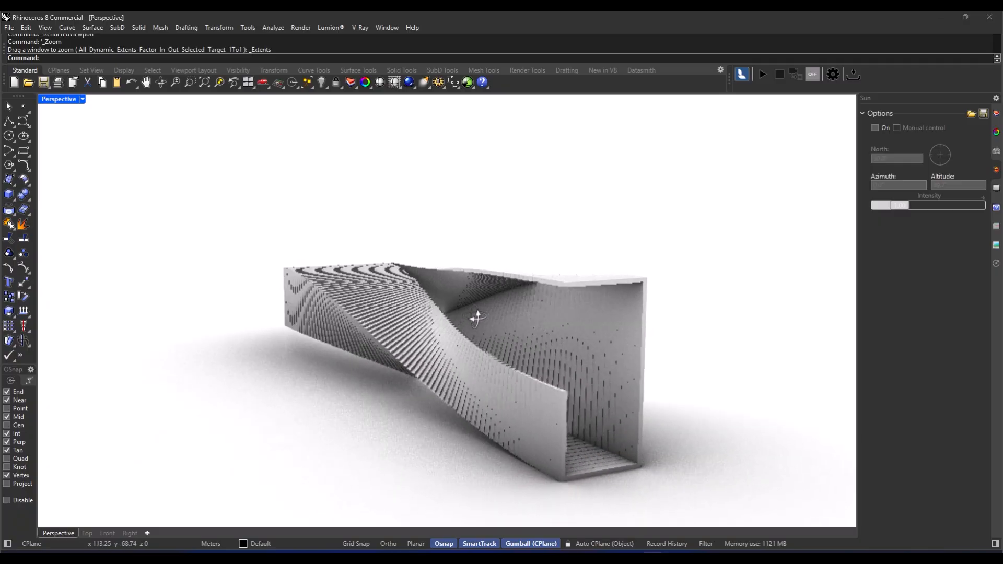
Orbit the rendered sliced tube to view its sides and open end.
left_click_drag(476, 317, 378, 373)
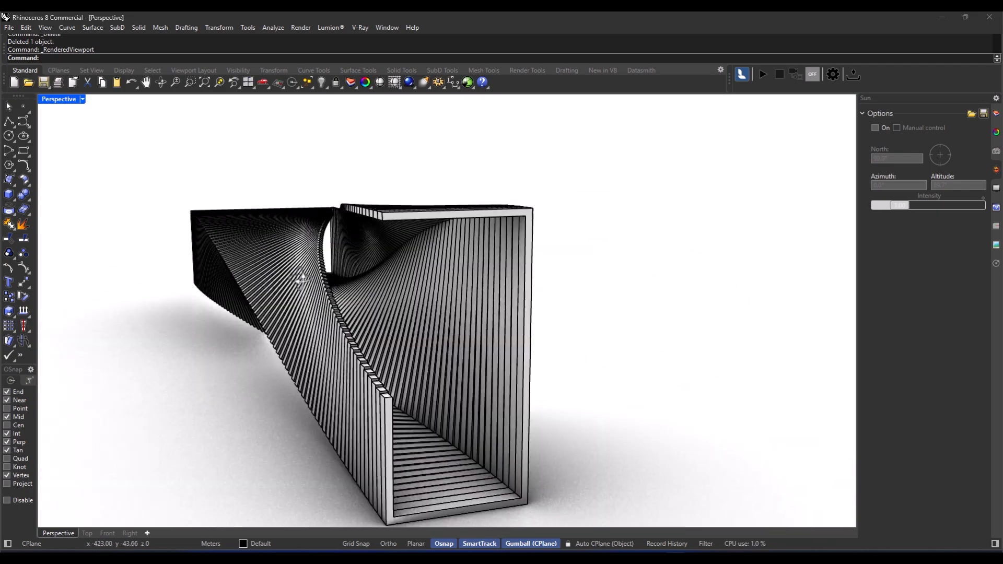
left_click_drag(301, 281, 617, 306)
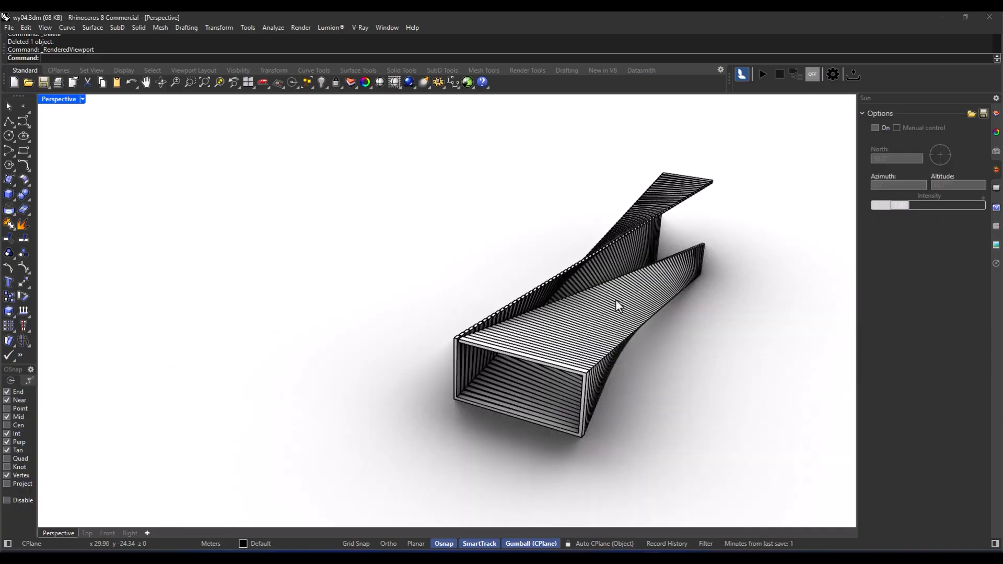
left_click_drag(614, 307, 428, 278)
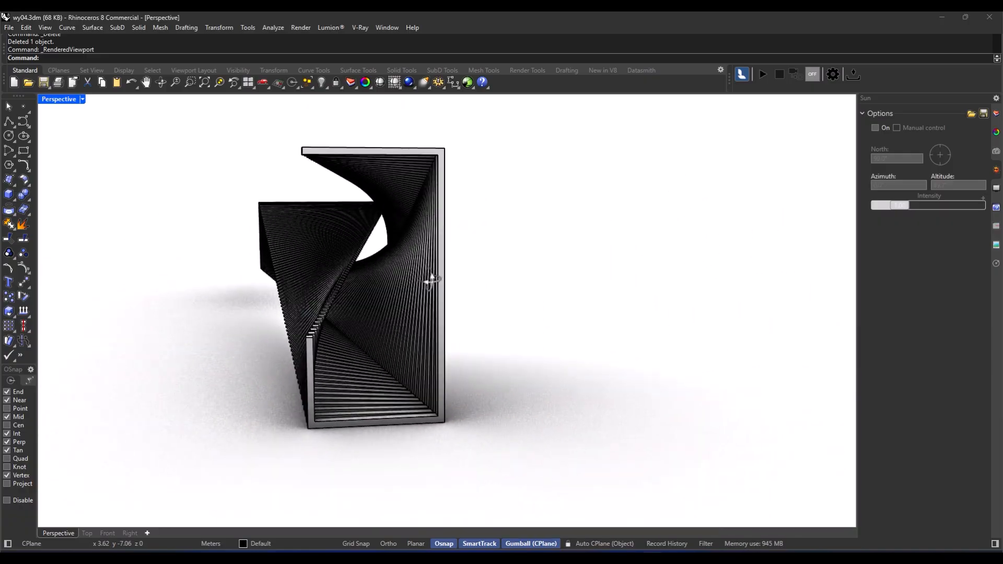
left_click_drag(428, 278, 466, 285)
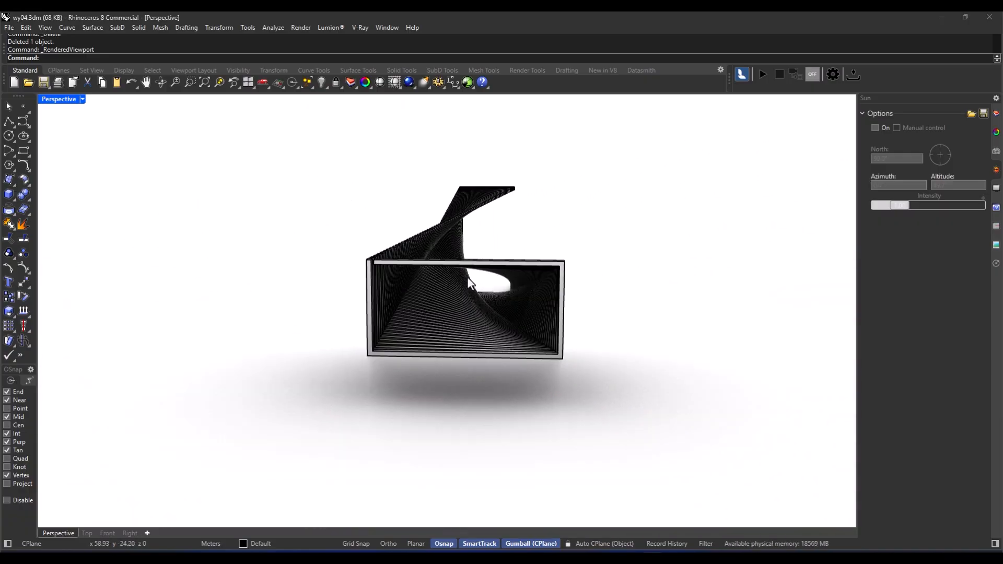